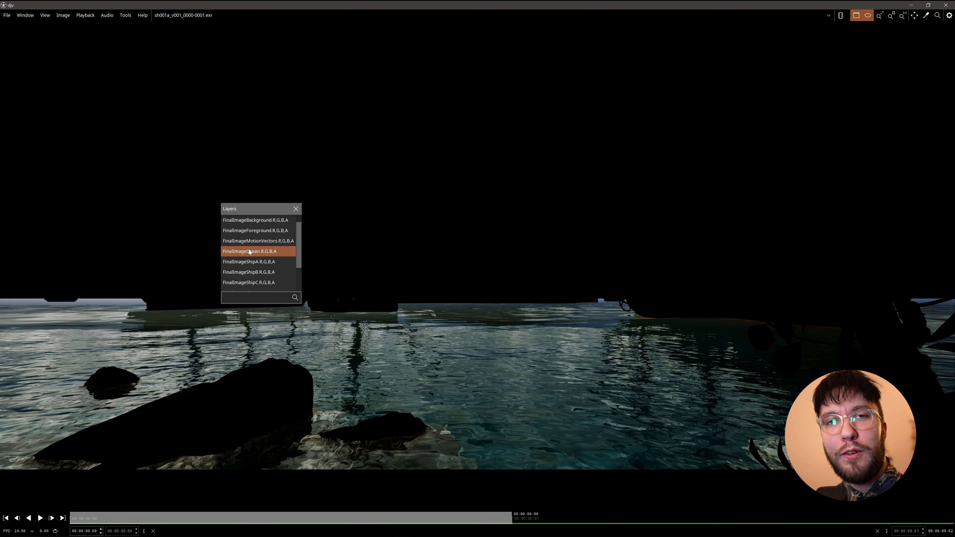
Step: Display the FinalImageOcean layer of the EXR in DJV
click(258, 241)
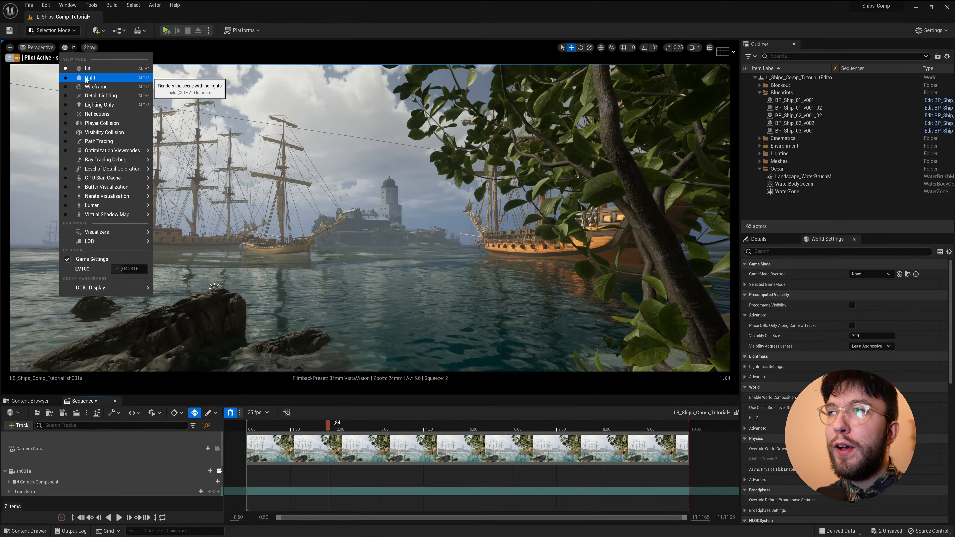
click(90, 77)
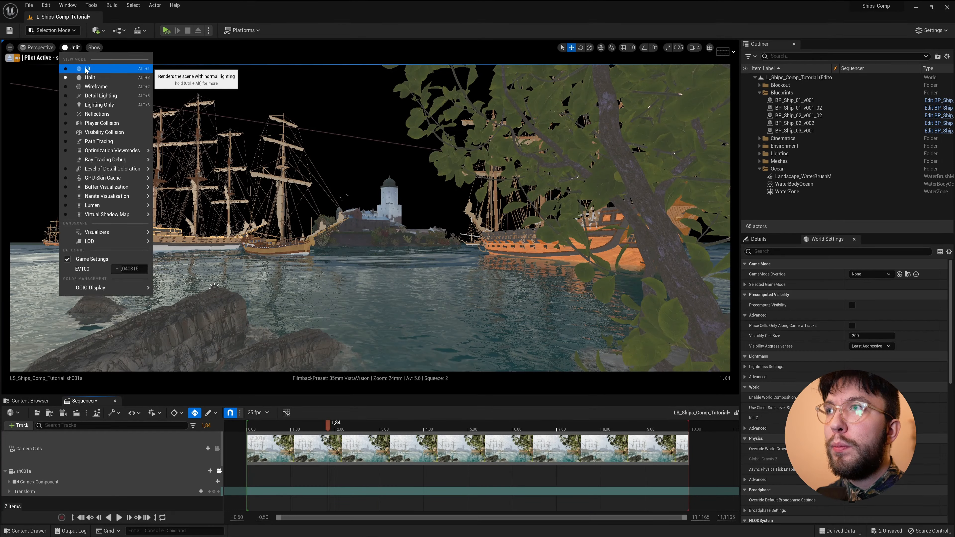
click(87, 68)
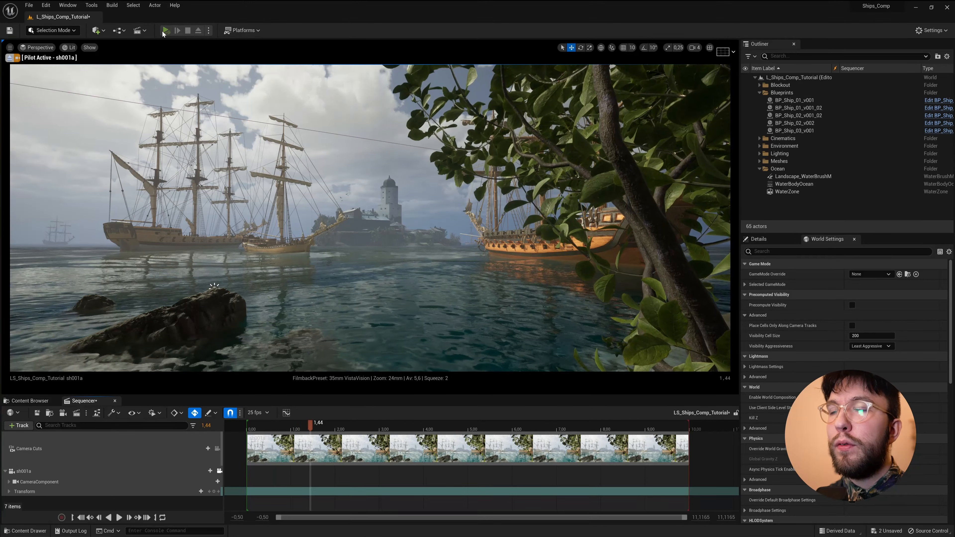
click(166, 30)
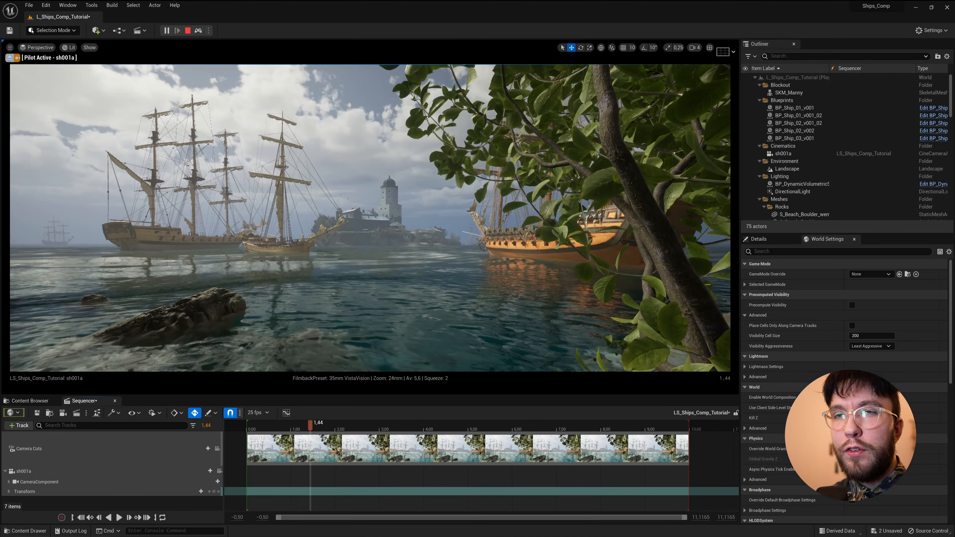
click(187, 30)
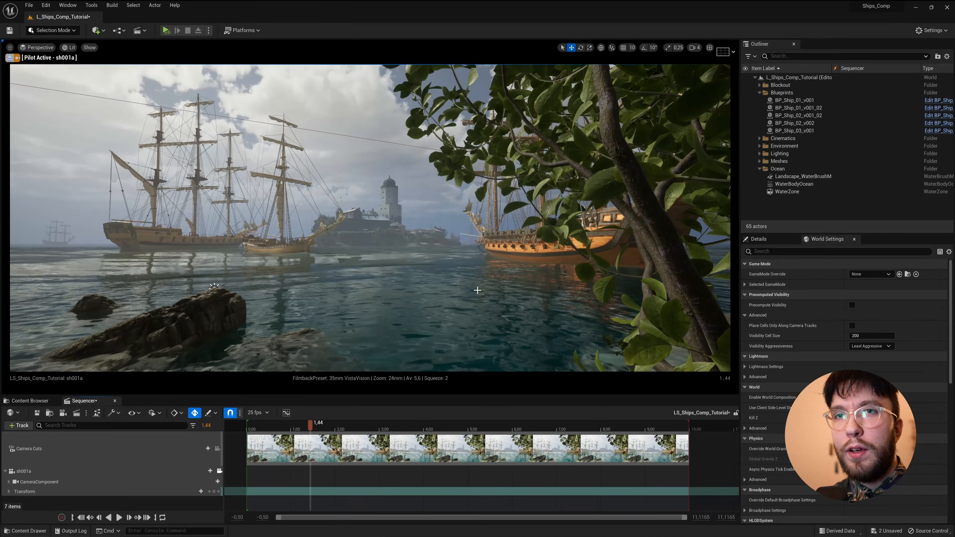
click(793, 122)
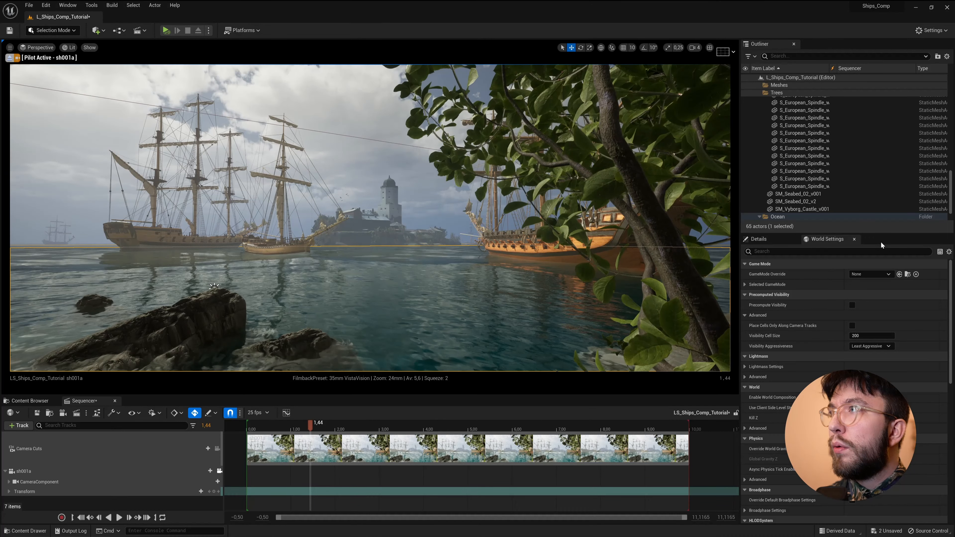
Step: Show the Layers panel from the Window menu
click(68, 5)
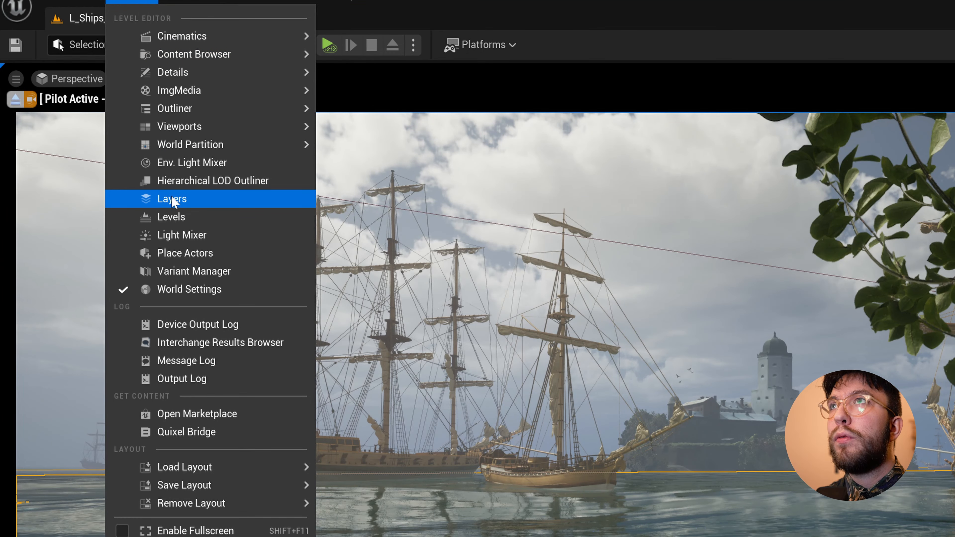
mouse_move(172, 198)
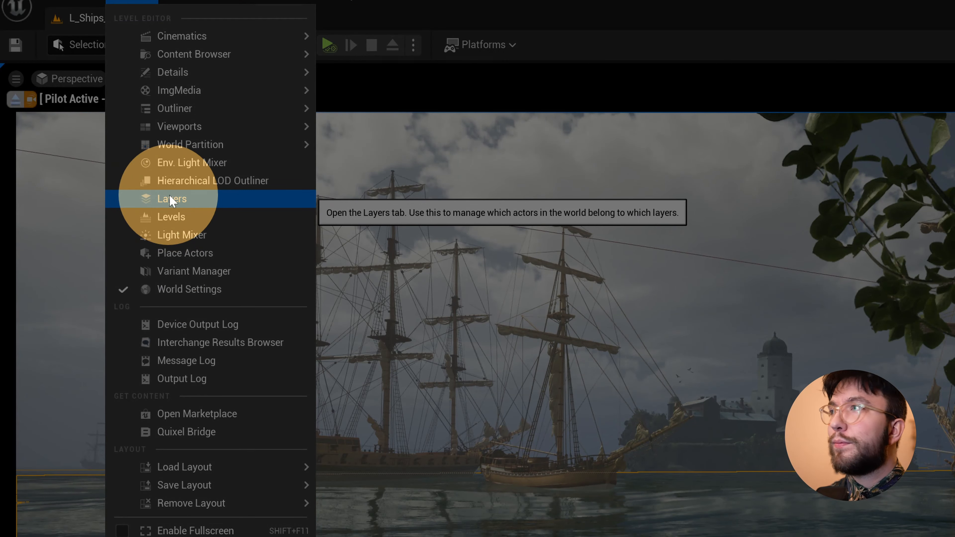
click(172, 199)
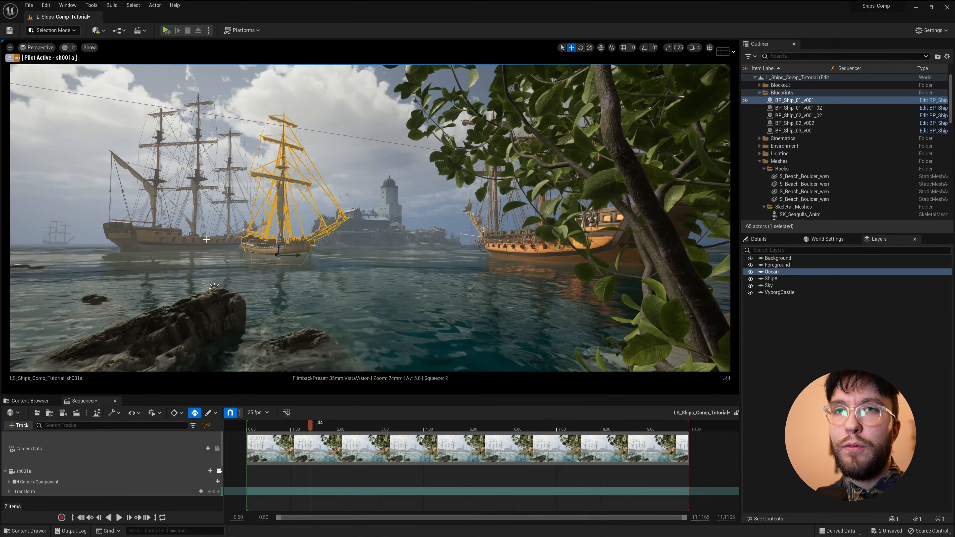
Step: Add the selected ship to a new layer and name the new layers ShipB and ShipC
click(794, 130)
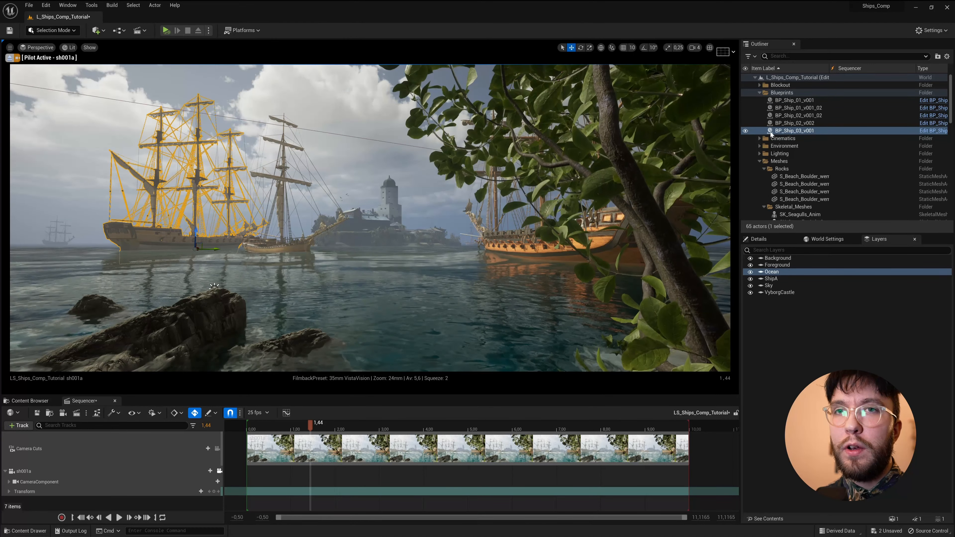
drag(794, 130, 793, 130)
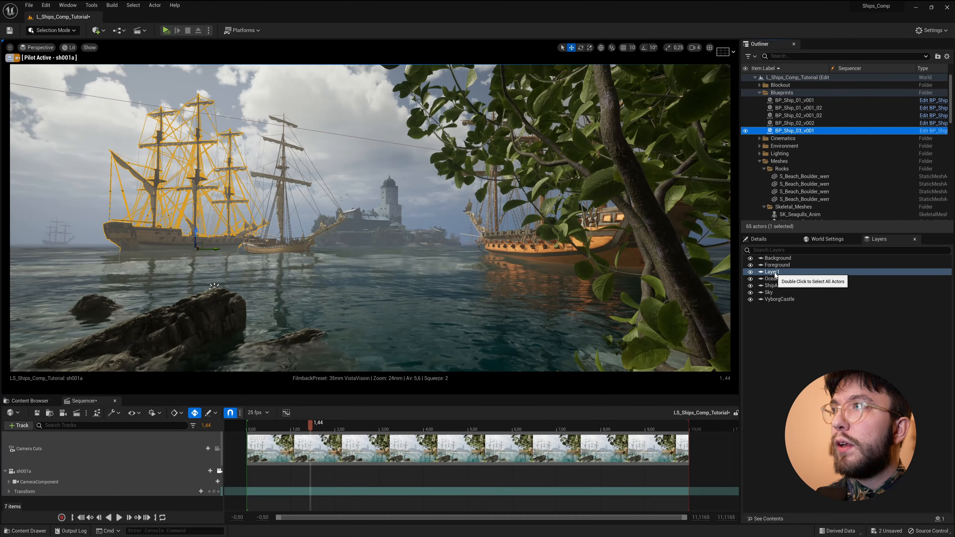
click(749, 272)
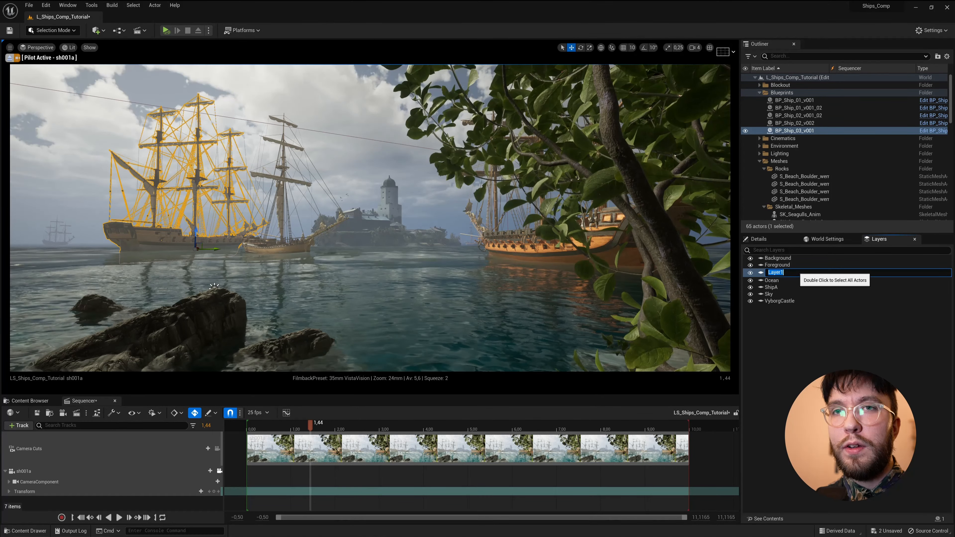
text(ShipB)
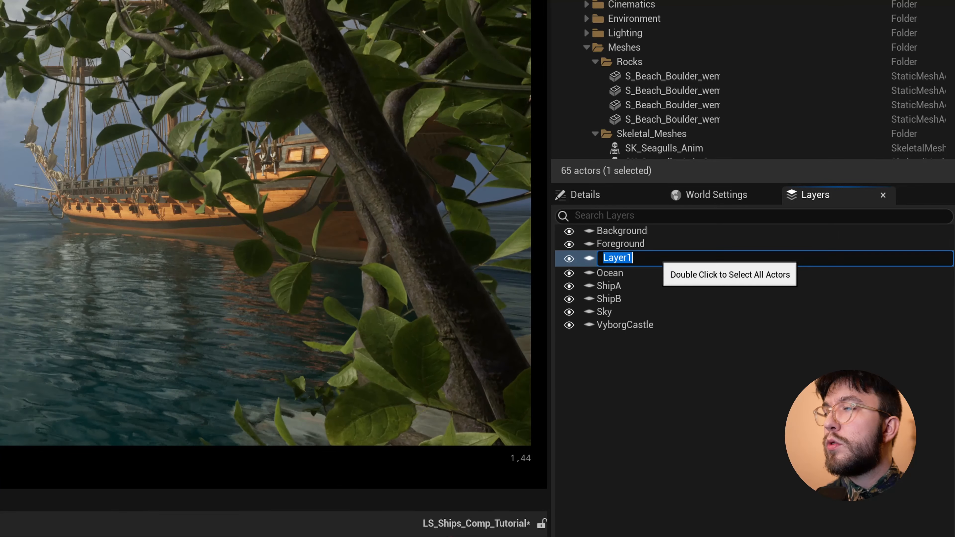
text(ShipC)
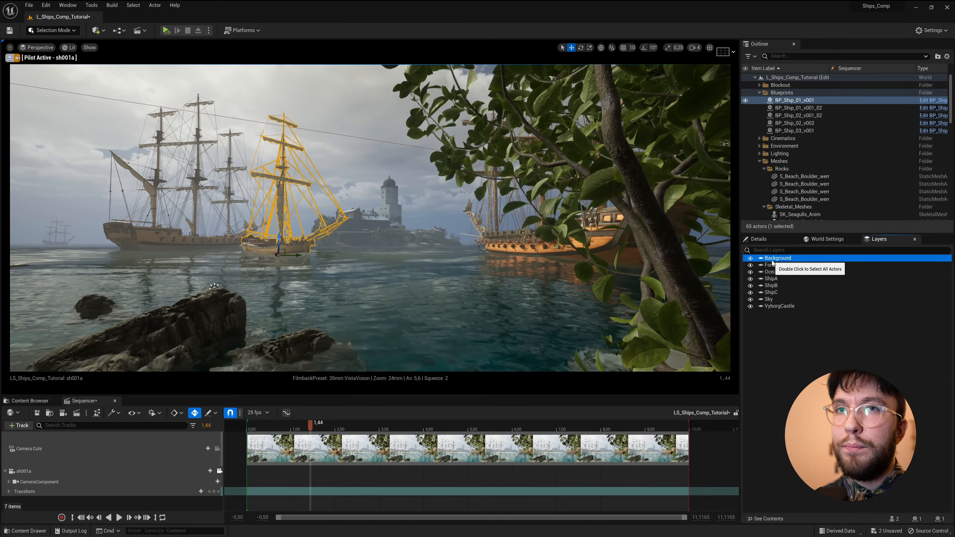
double_click(781, 258)
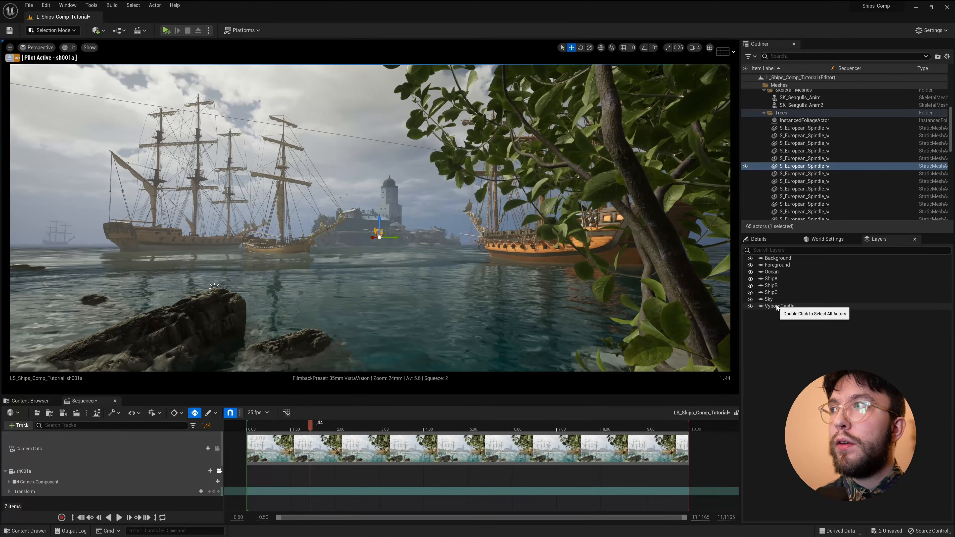
Step: Toggle VyborgCastle layer visibility and list its contained actors via See Contents
click(750, 305)
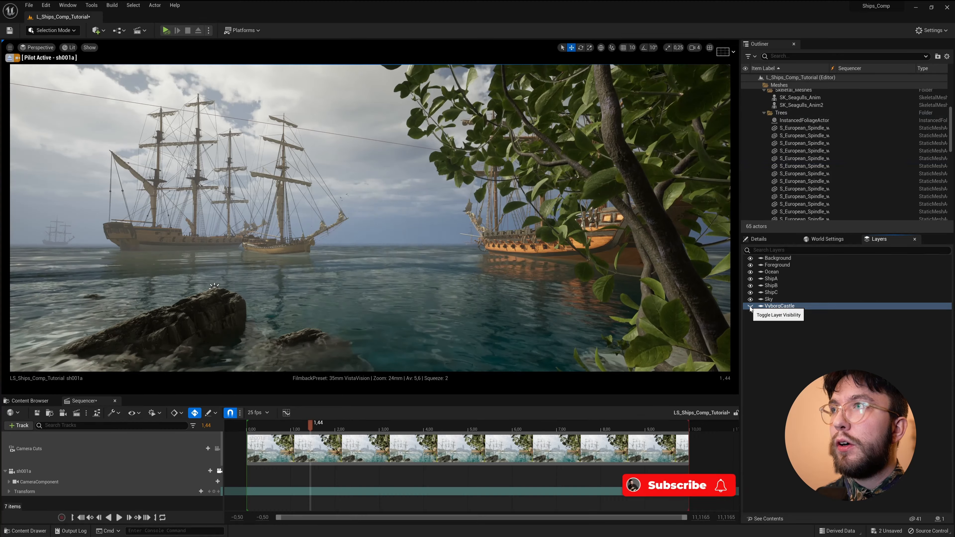
double_click(778, 305)
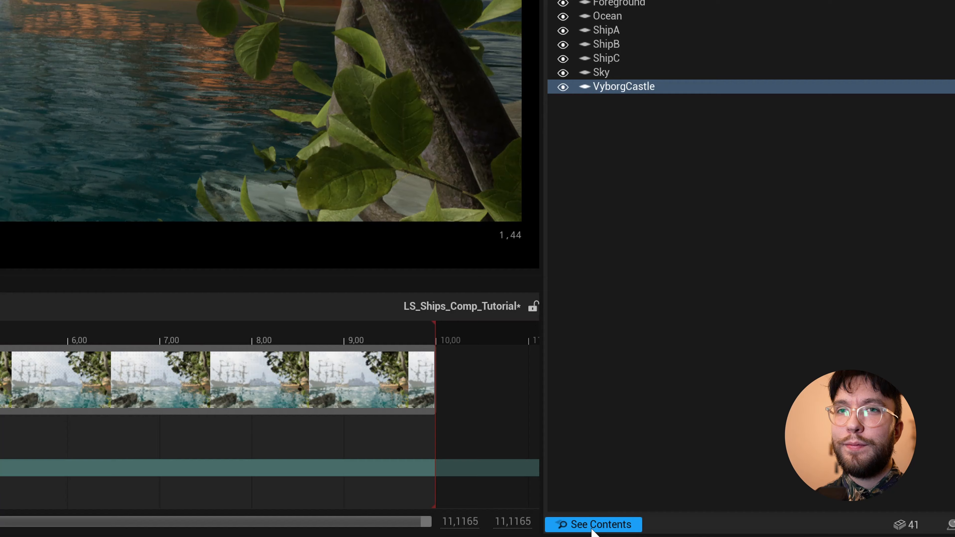
click(591, 525)
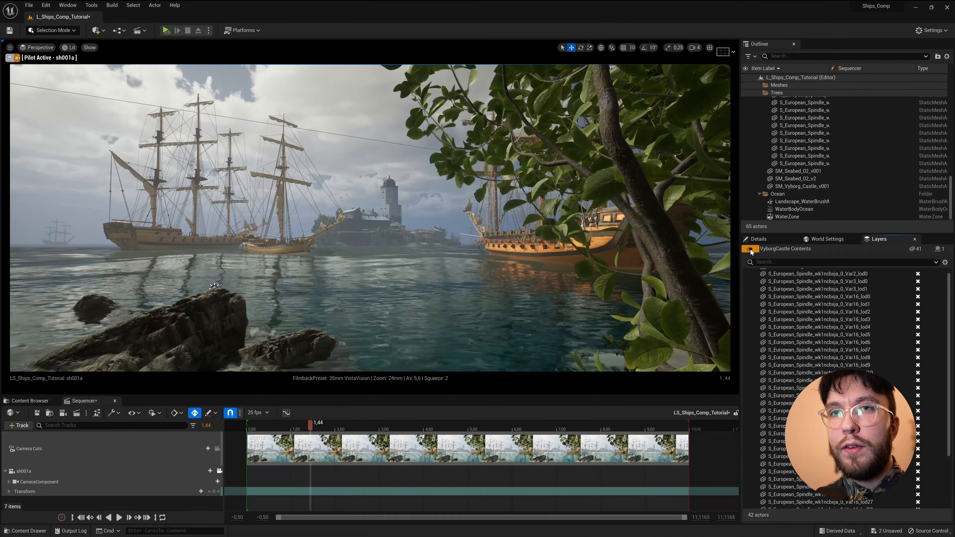
click(751, 248)
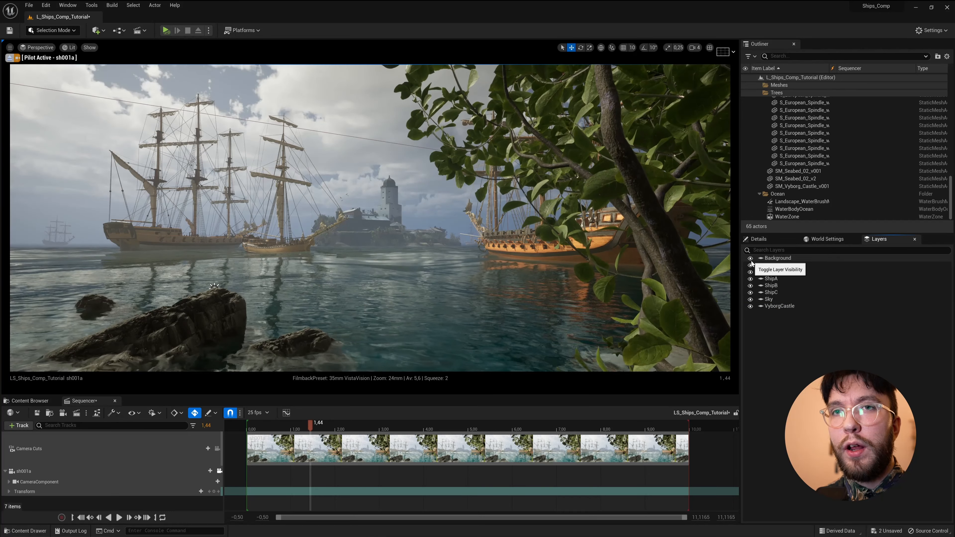
click(751, 265)
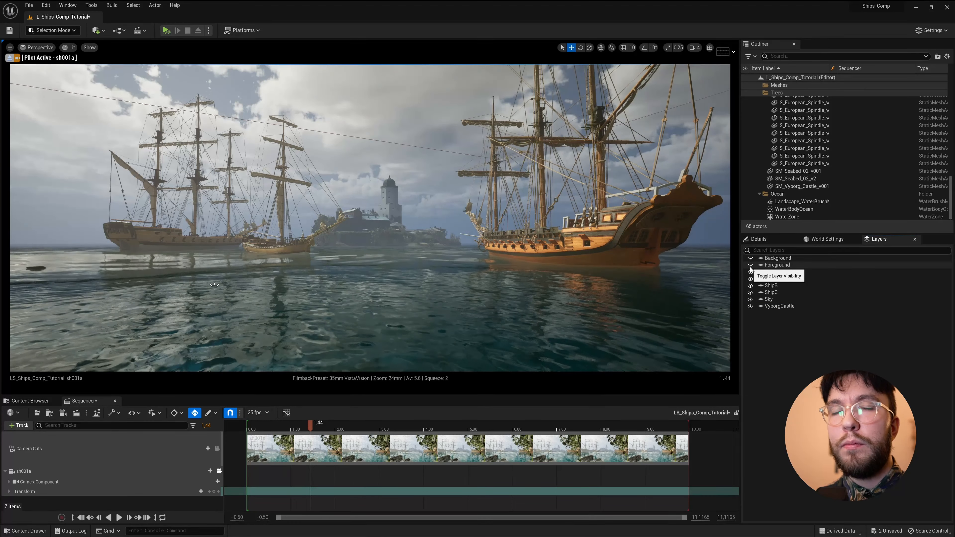
click(751, 271)
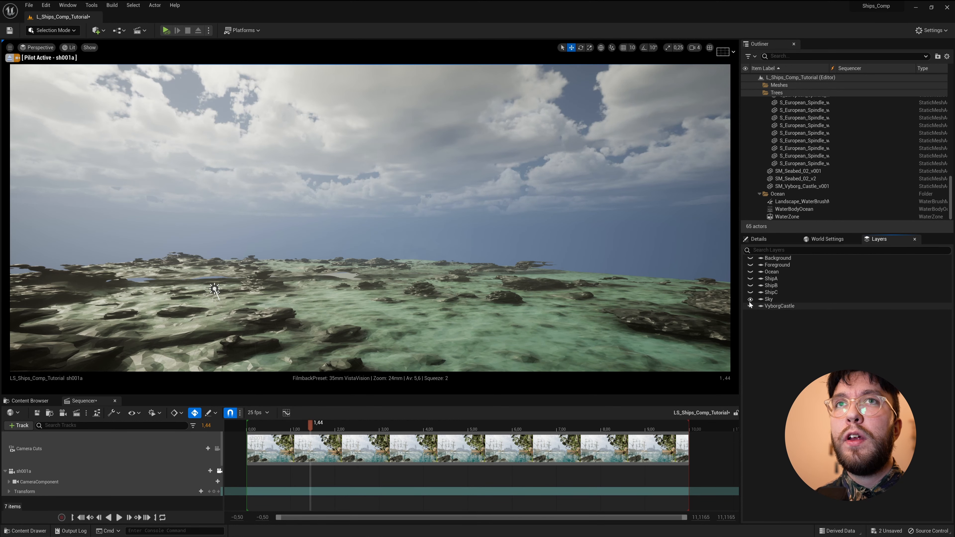
mouse_move(751, 308)
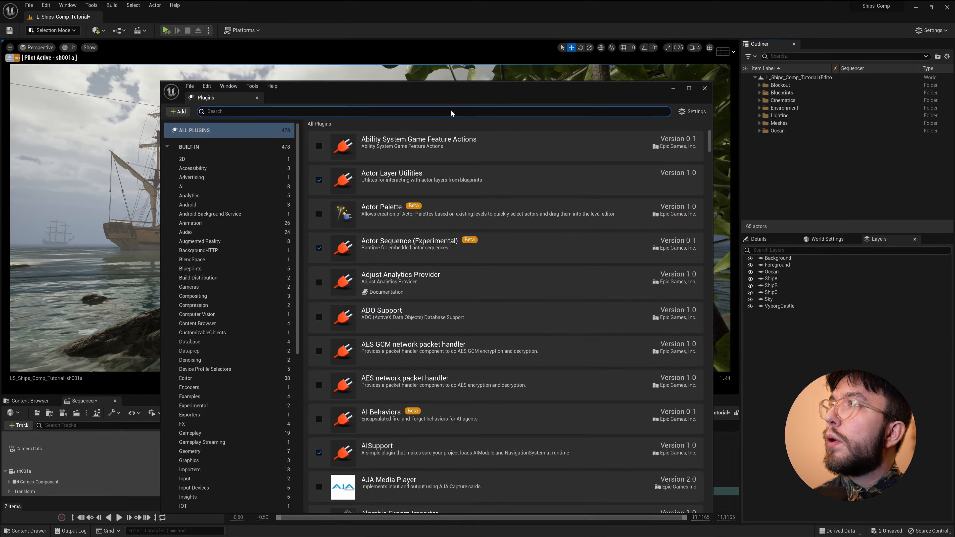
Step: Search plugins for 'movie', confirm Movie Render Queue is enabled, and close the window
text(movie)
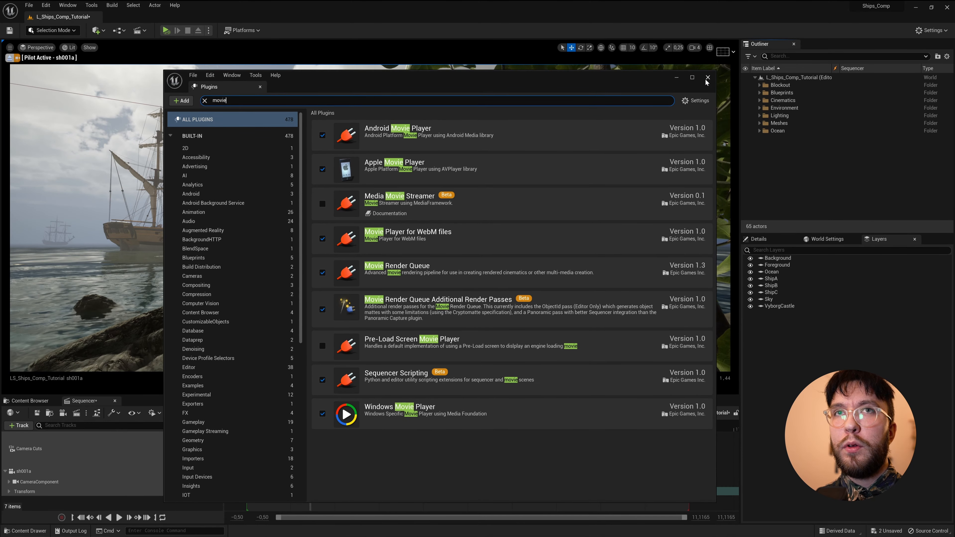
click(707, 78)
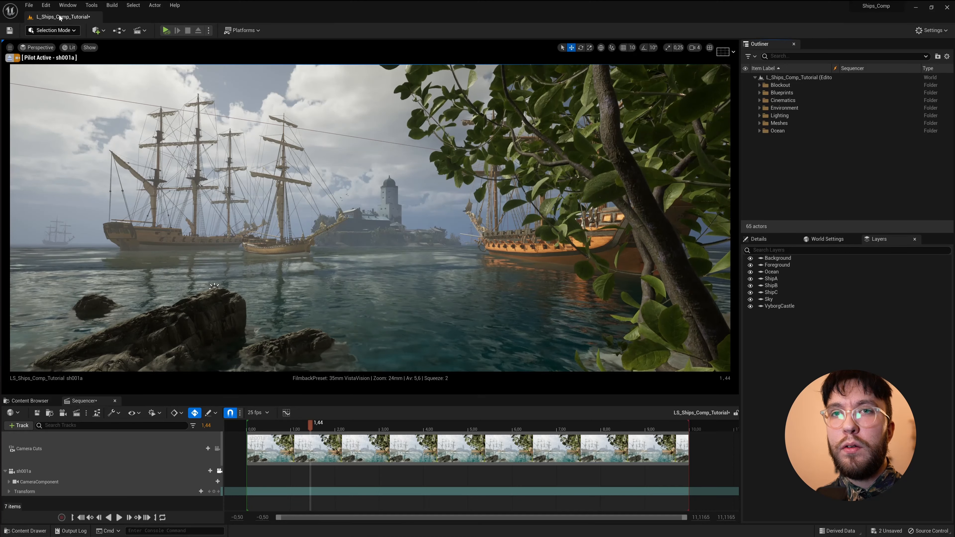
Step: In Movie Render Queue settings, delete the JPG Sequence export and select Deferred Rendering
click(67, 5)
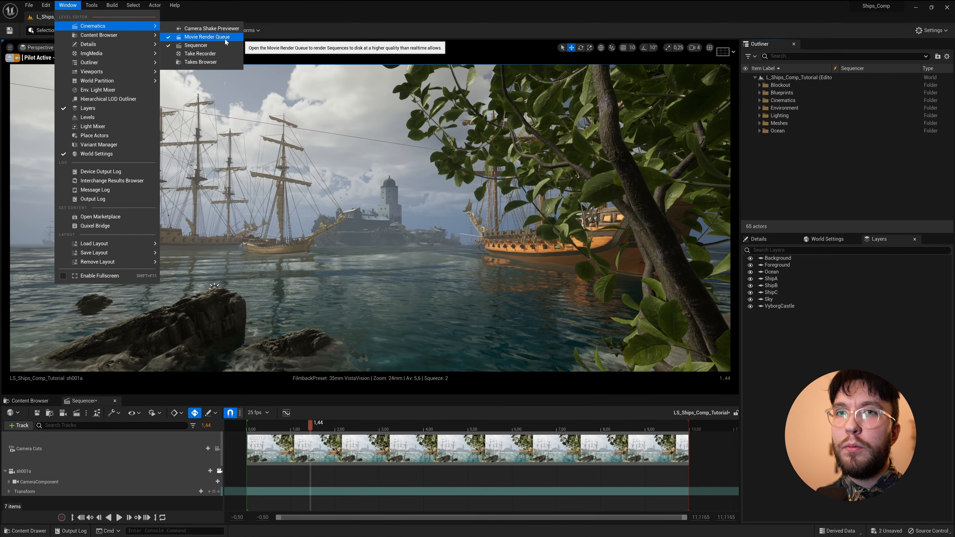
click(202, 36)
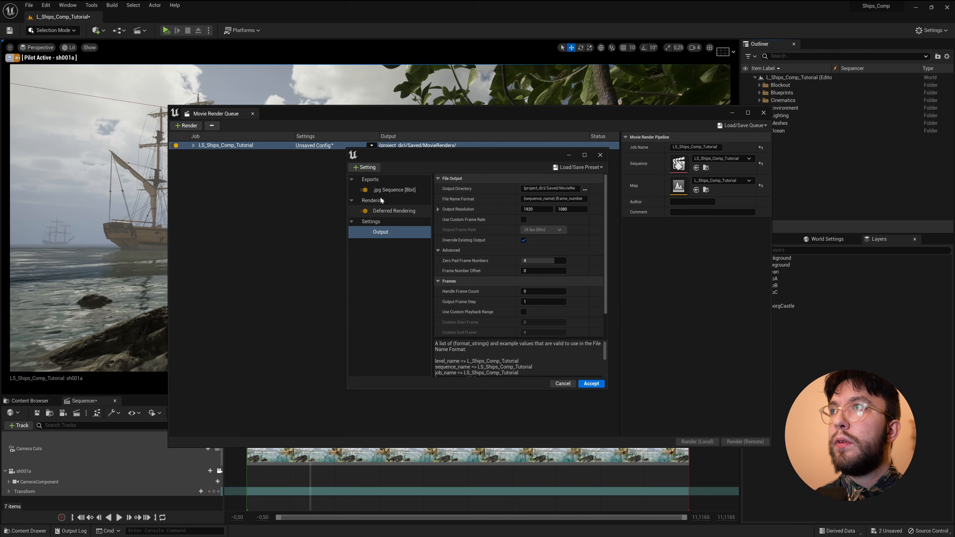
click(393, 190)
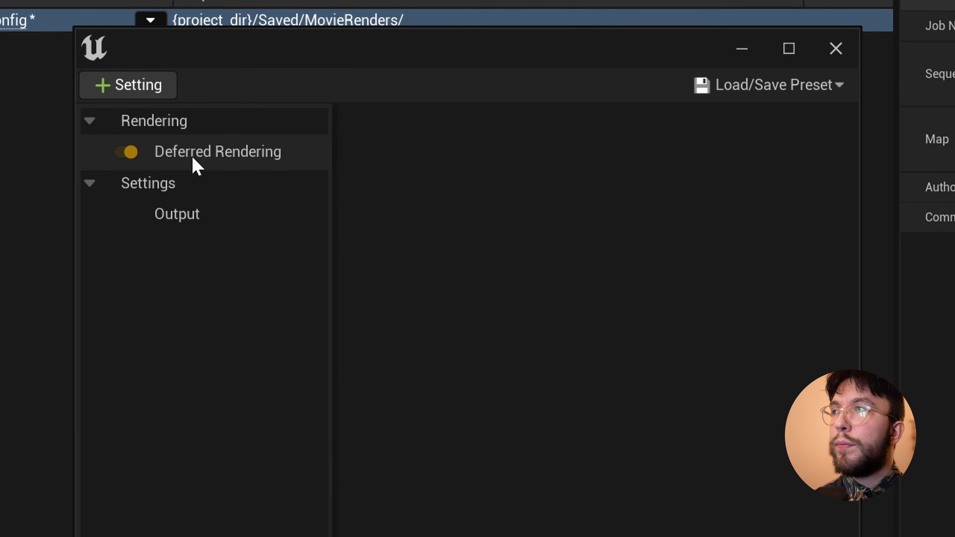
click(216, 152)
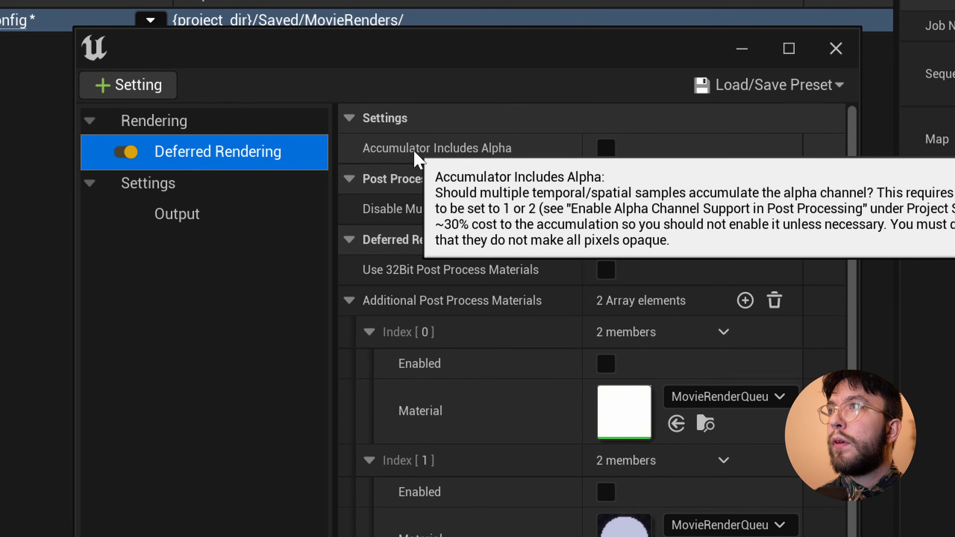
mouse_move(582, 151)
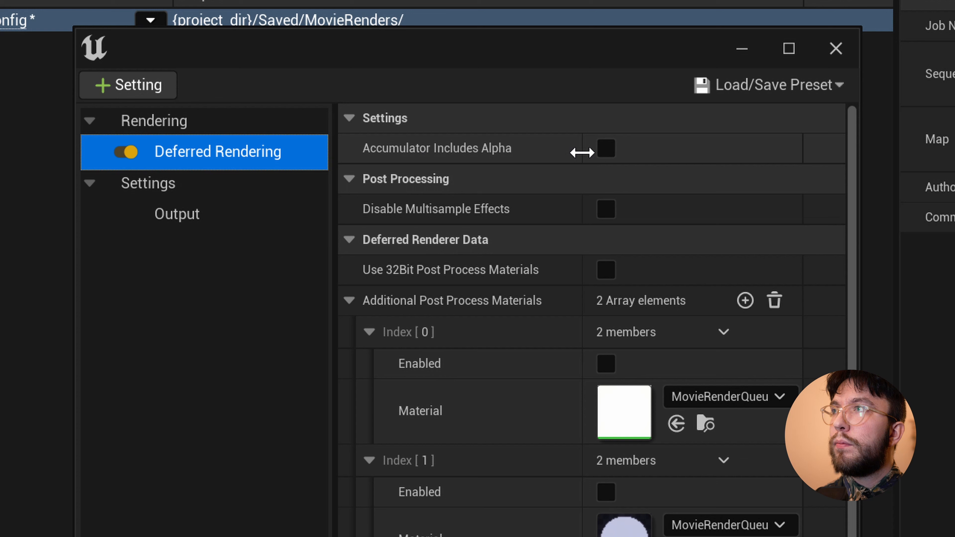
click(605, 149)
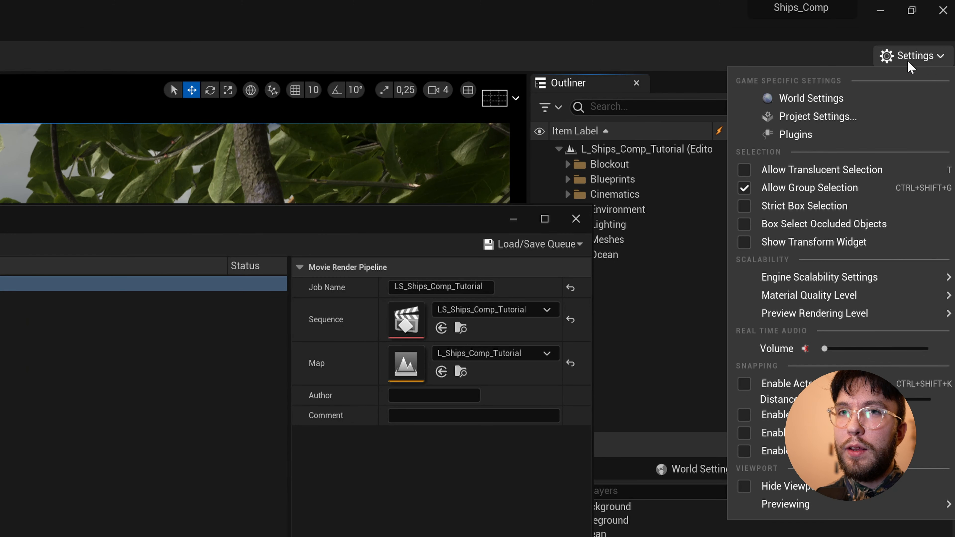
Step: In Project Settings, set post-processing alpha channel support to Linear color space only
click(816, 117)
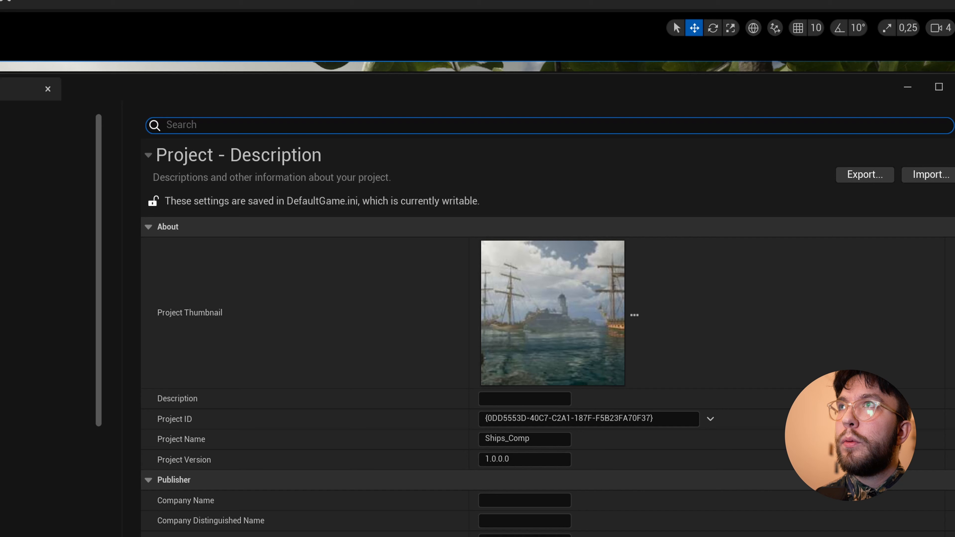
text(alpha)
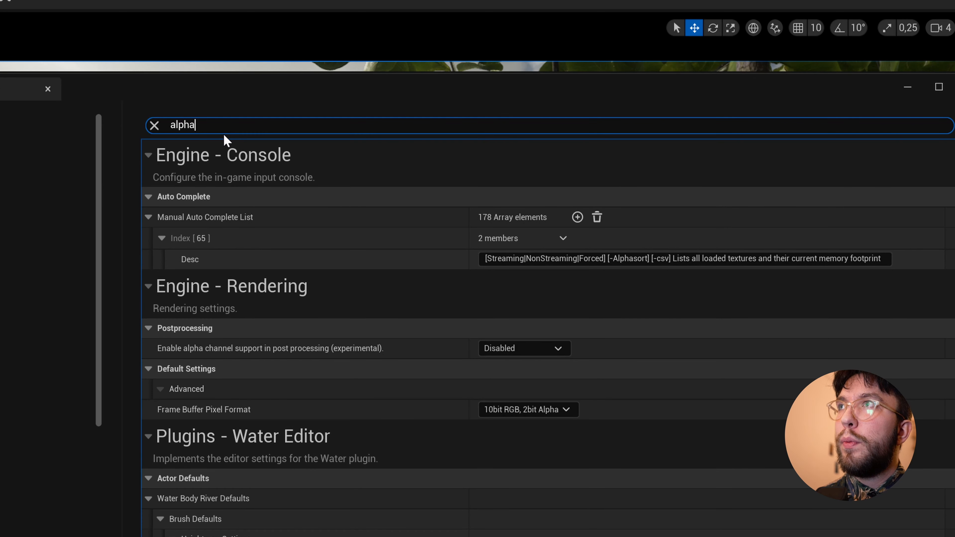
mouse_move(207, 348)
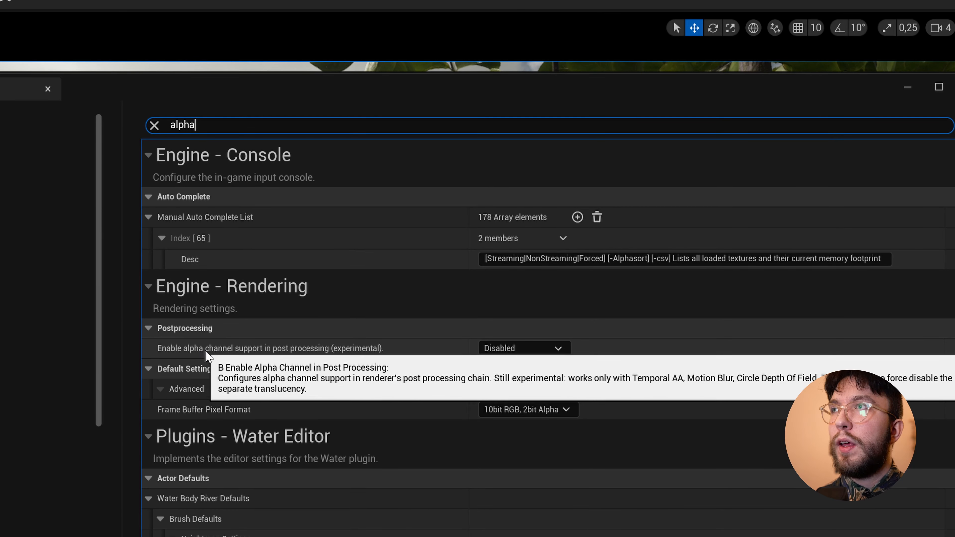
click(523, 348)
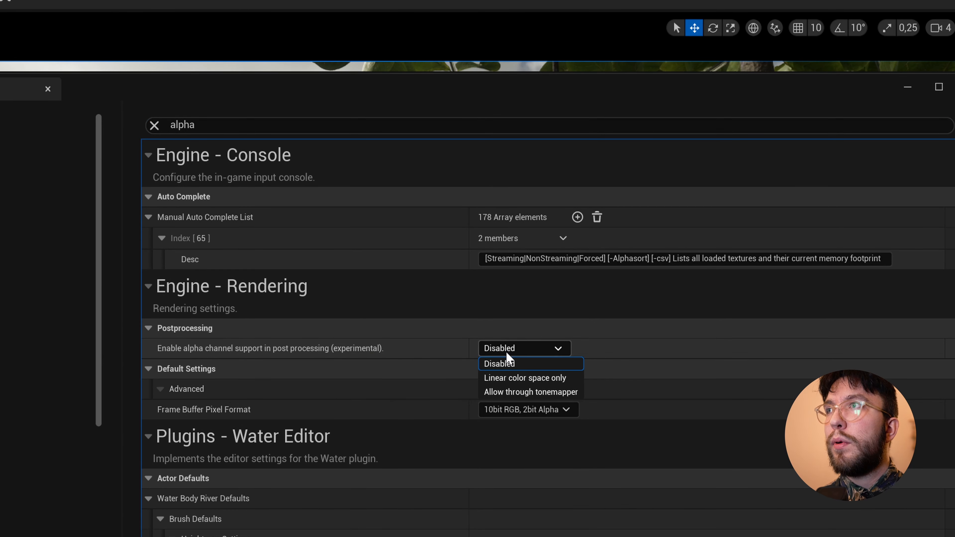
click(524, 377)
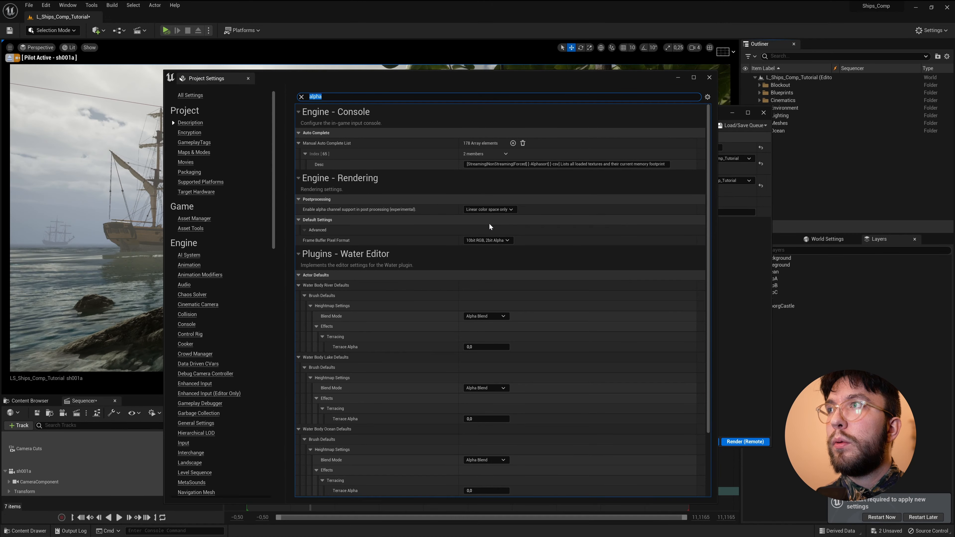
mouse_move(767, 488)
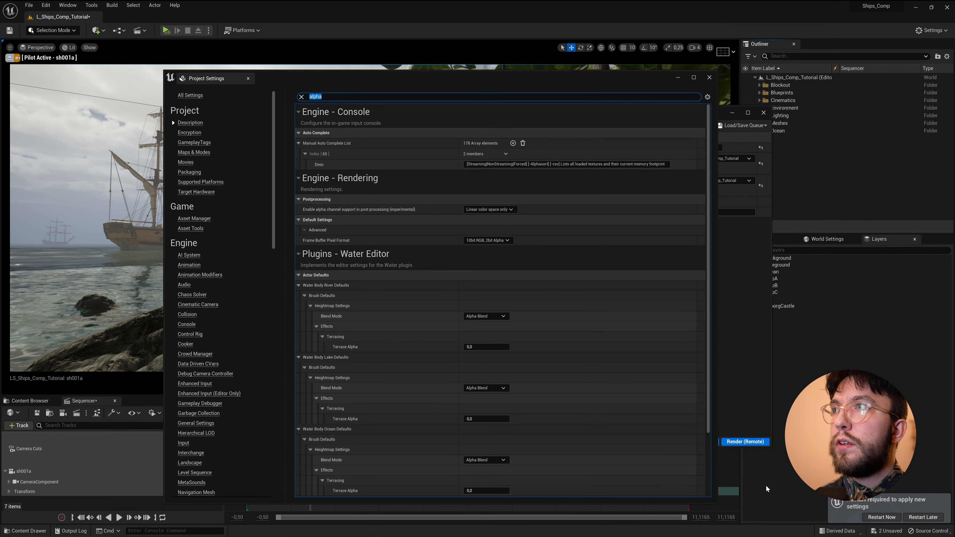
Step: Restart the editor saving the level, verify the alpha setting persisted, and close Project Settings
click(880, 517)
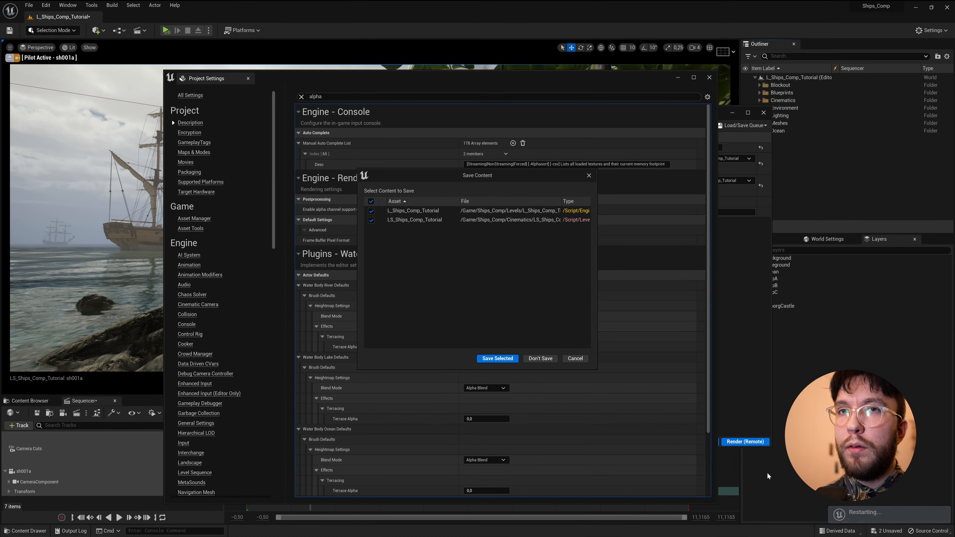
mouse_move(497, 358)
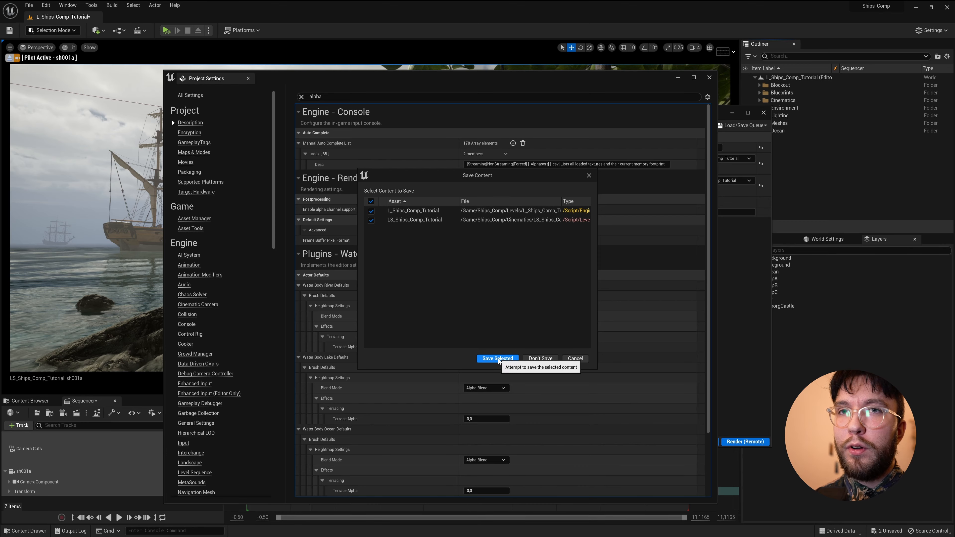
click(497, 358)
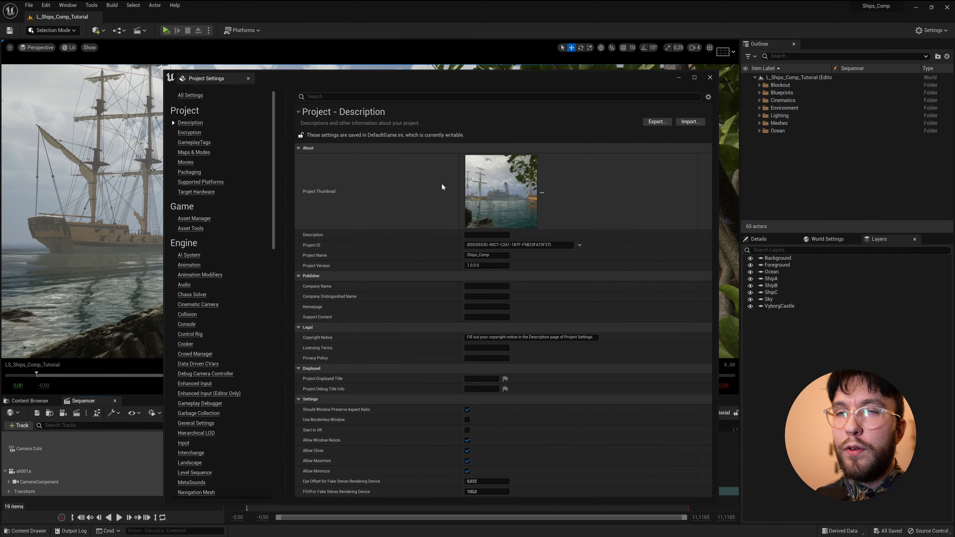
text(alpha)
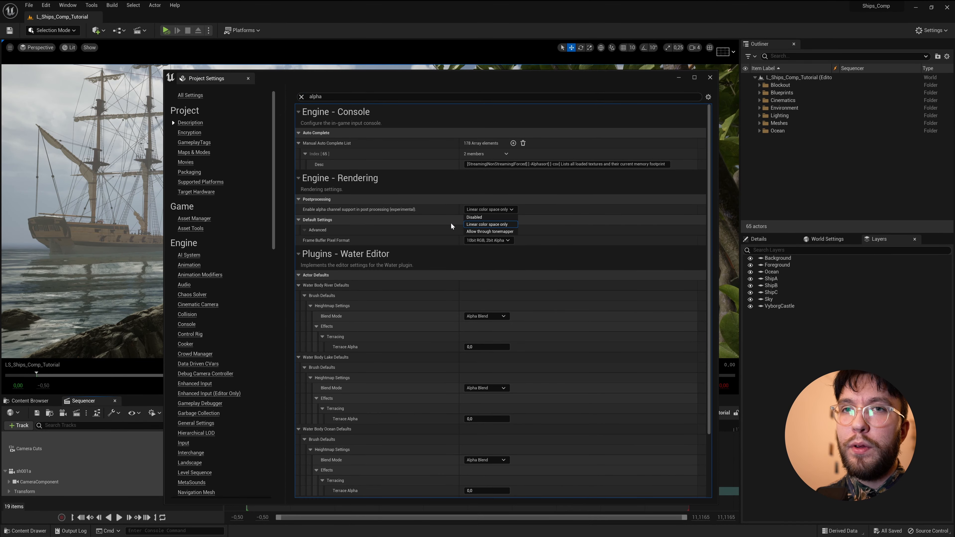
click(486, 224)
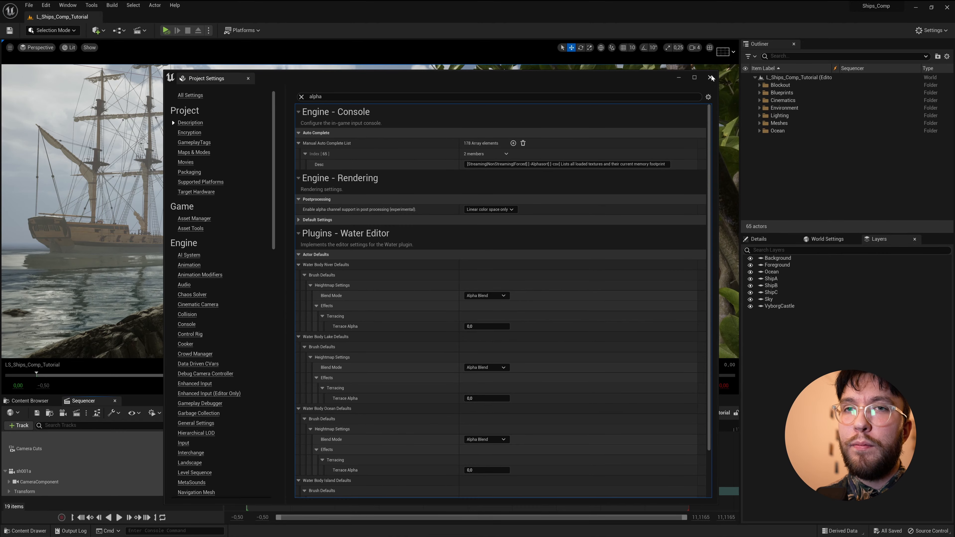
click(710, 78)
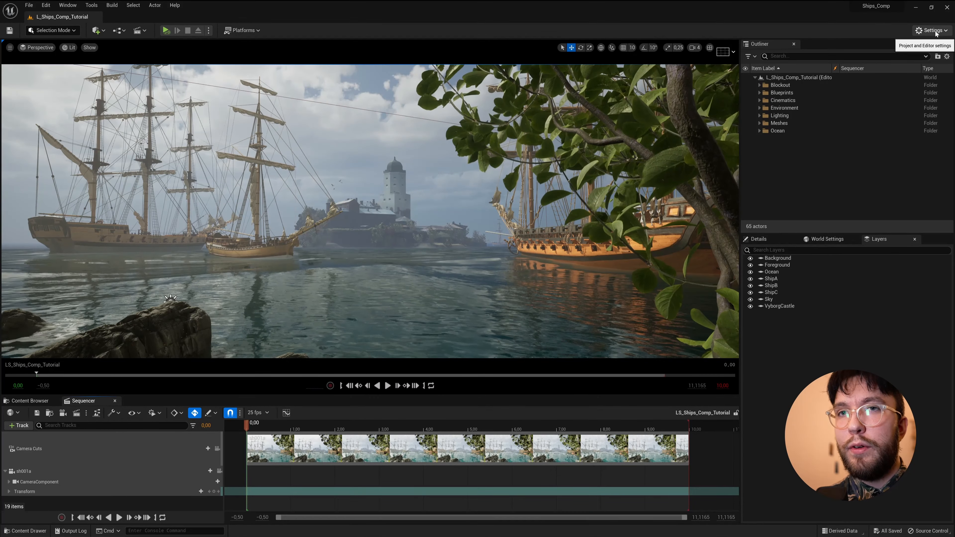
click(68, 4)
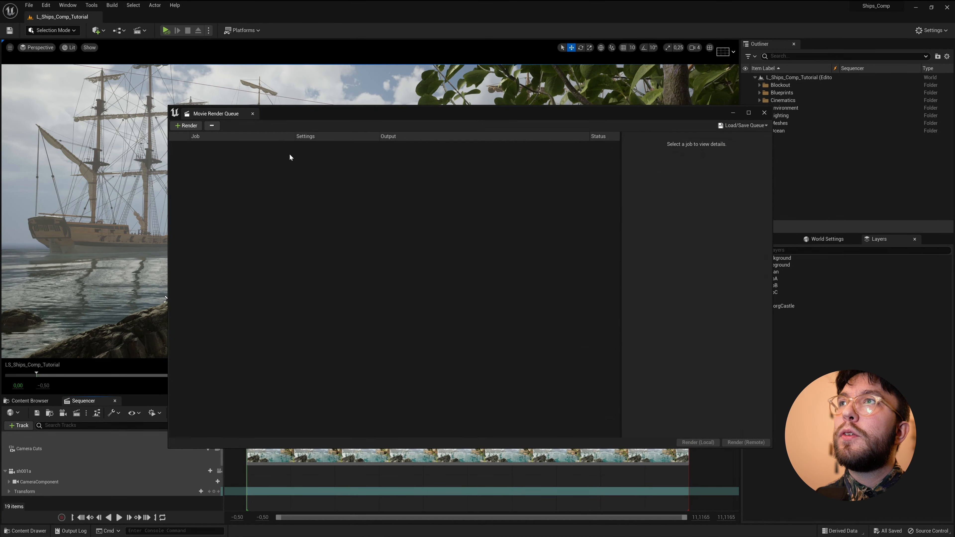
Step: Add the LS_Ships_Comp_Tutorial sequence as a render job and enter its Unsaved Config settings
click(186, 125)
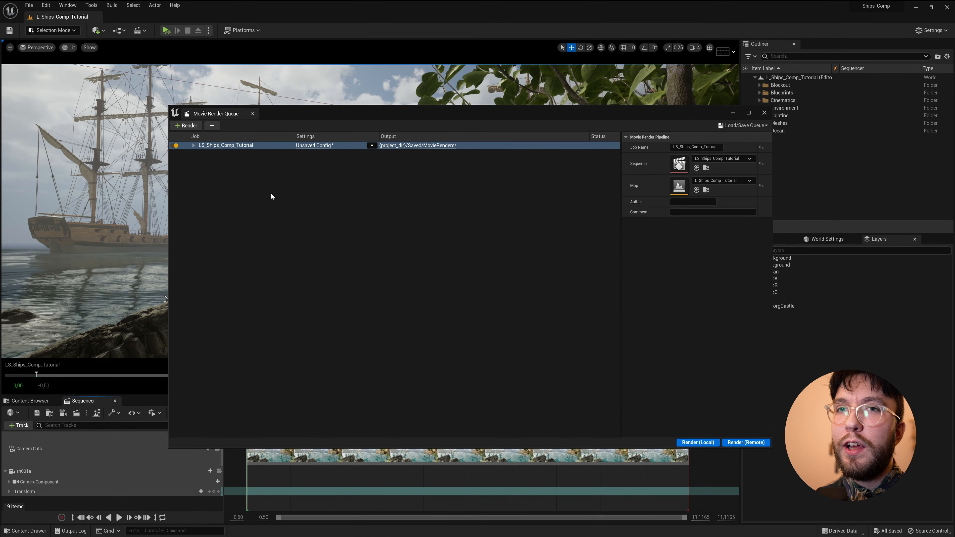
click(370, 145)
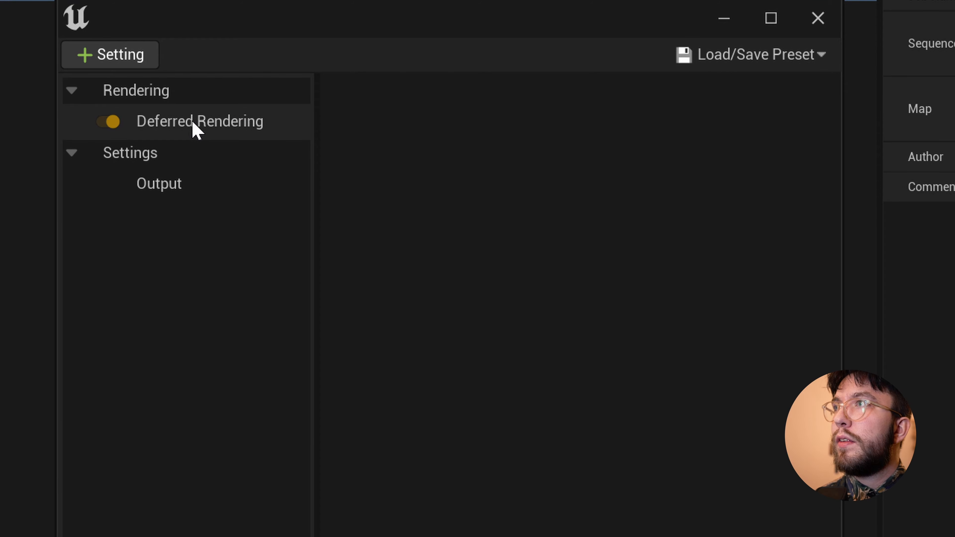
Step: Under Deferred Rendering, enable Accumulator Includes Alpha, Disable Multisample Effects, and post-process material Index [0]
click(199, 121)
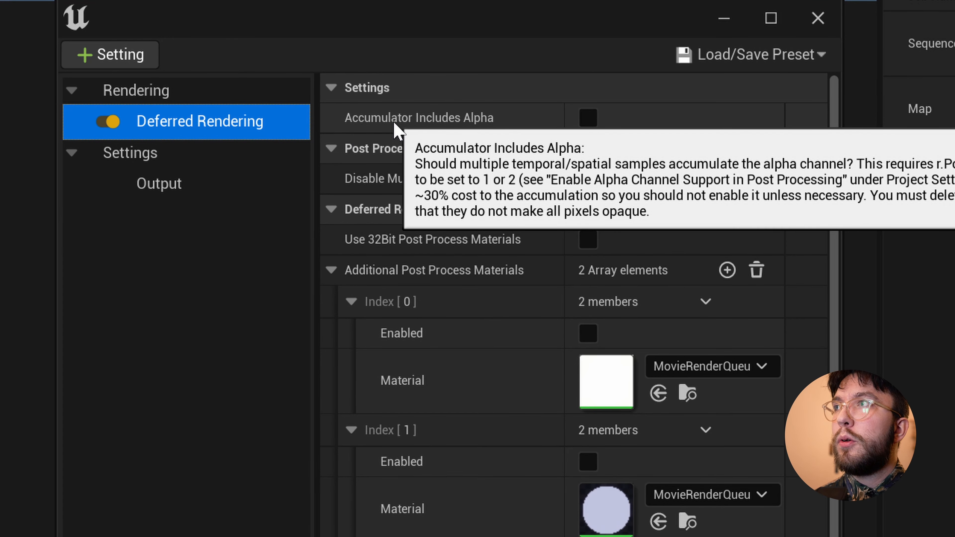
mouse_move(588, 117)
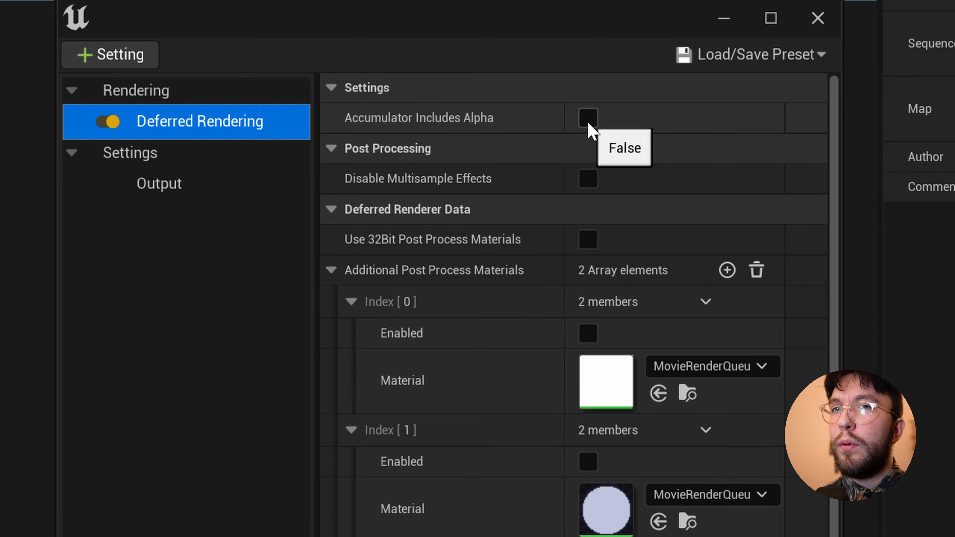
click(586, 117)
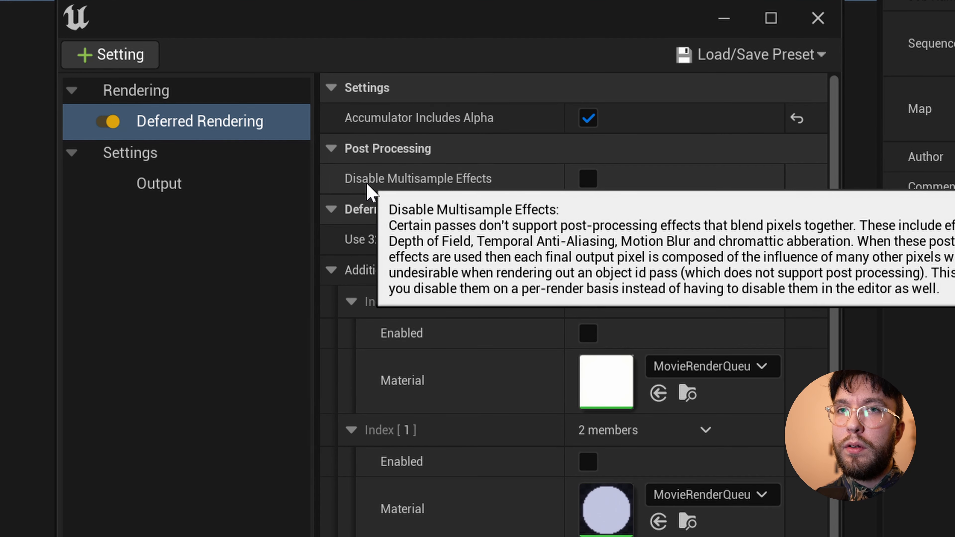
mouse_move(464, 194)
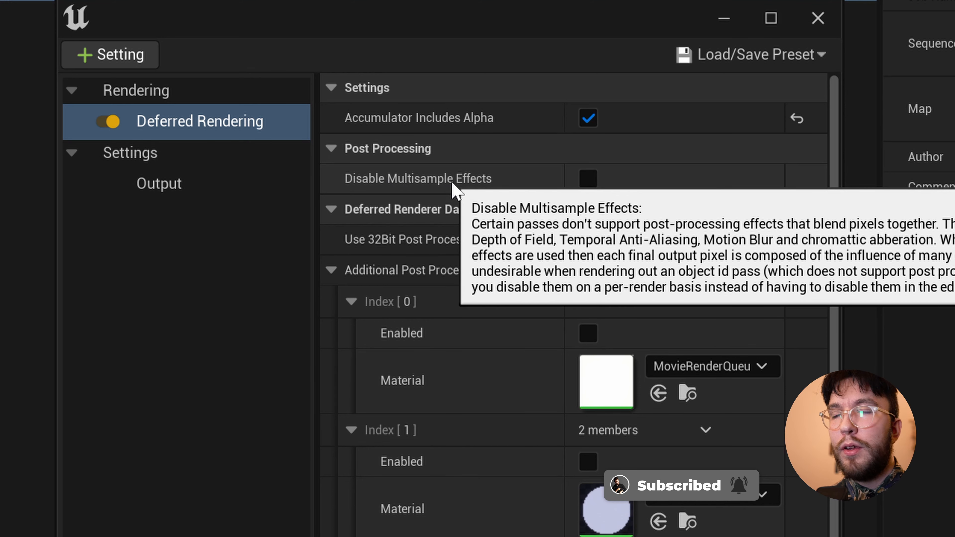
click(586, 178)
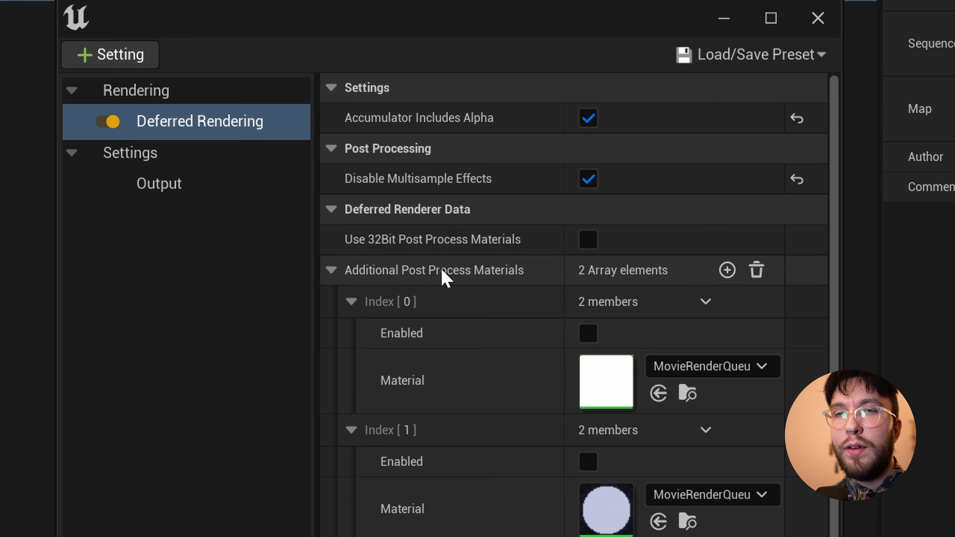
mouse_move(615, 342)
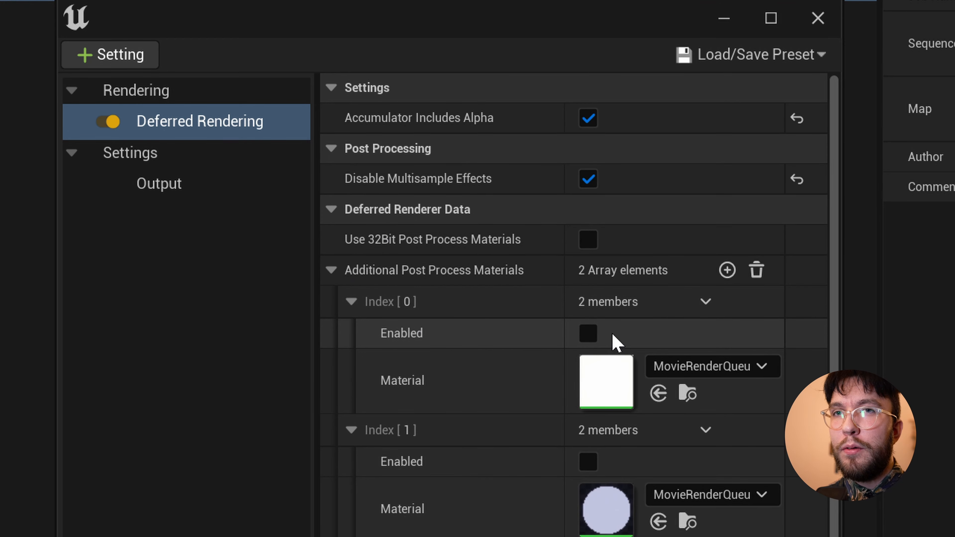
click(587, 334)
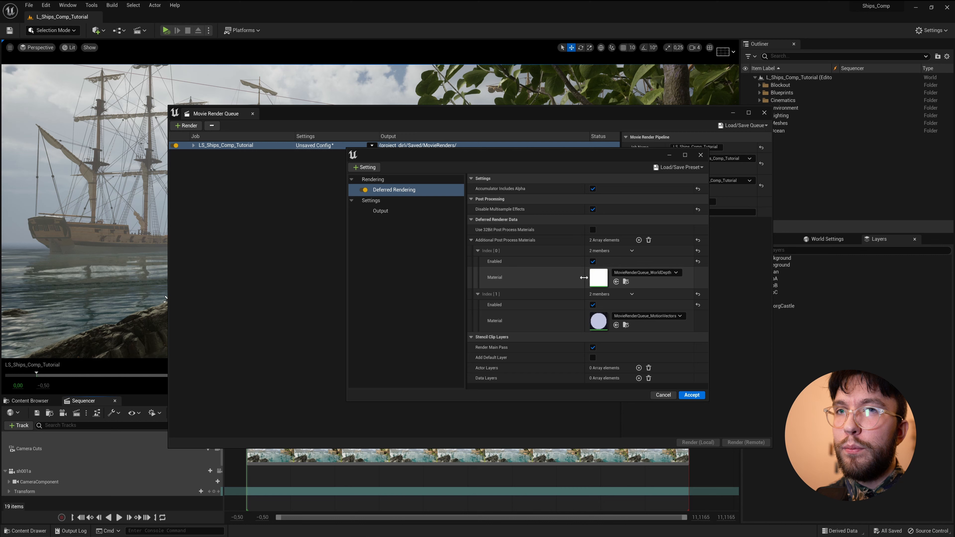
mouse_move(643, 272)
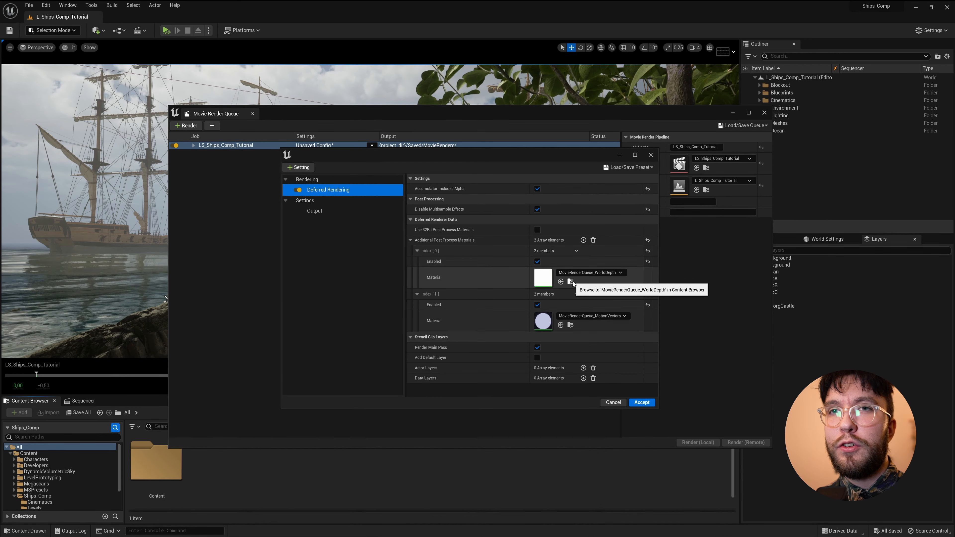
Step: Duplicate MovieRenderQueue_WorldDepth as WorldDepth and assign it to the Index [0] material slot
click(561, 282)
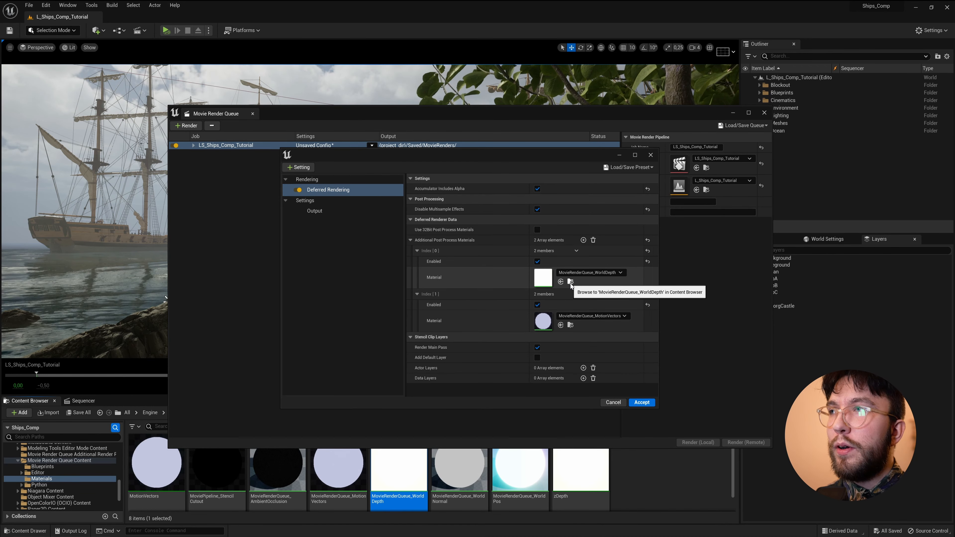
mouse_move(414, 438)
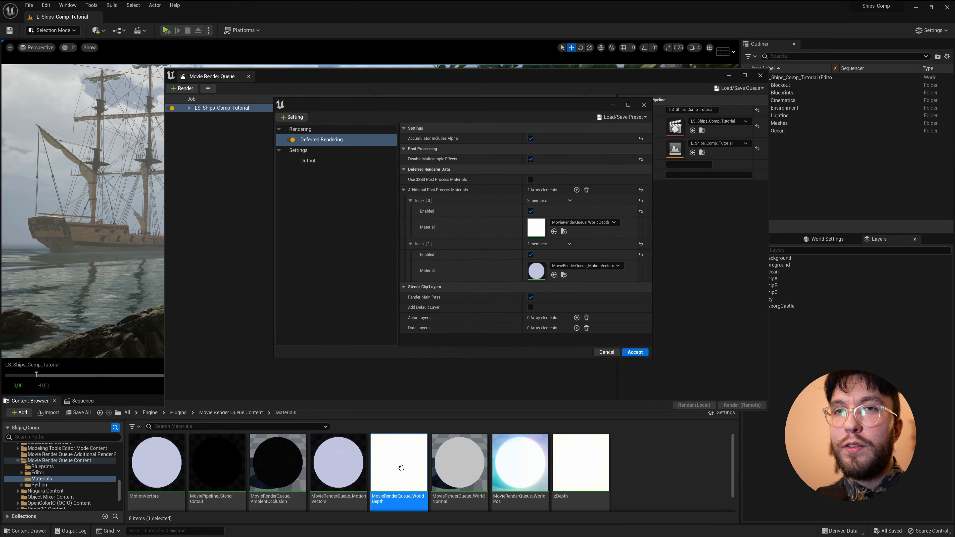
mouse_move(398, 463)
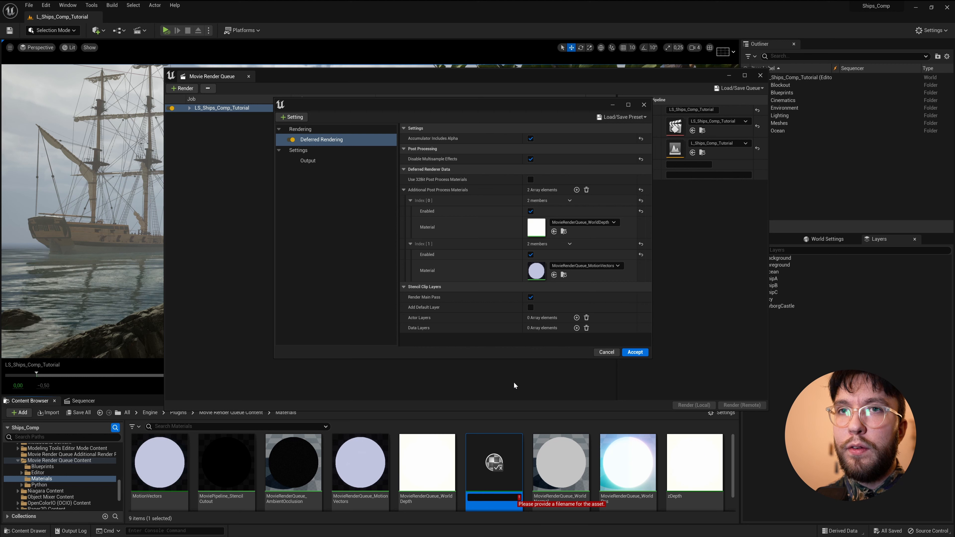
text(World)
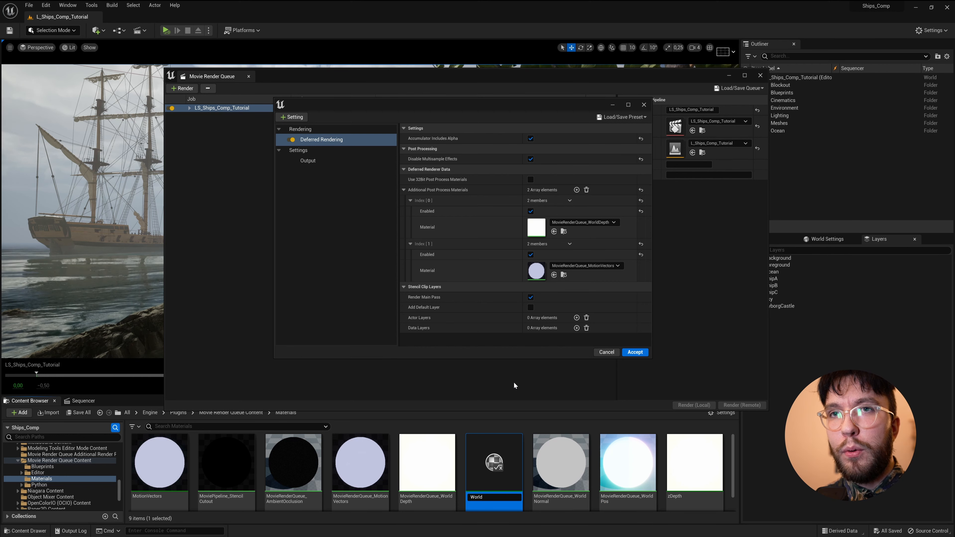
click(627, 461)
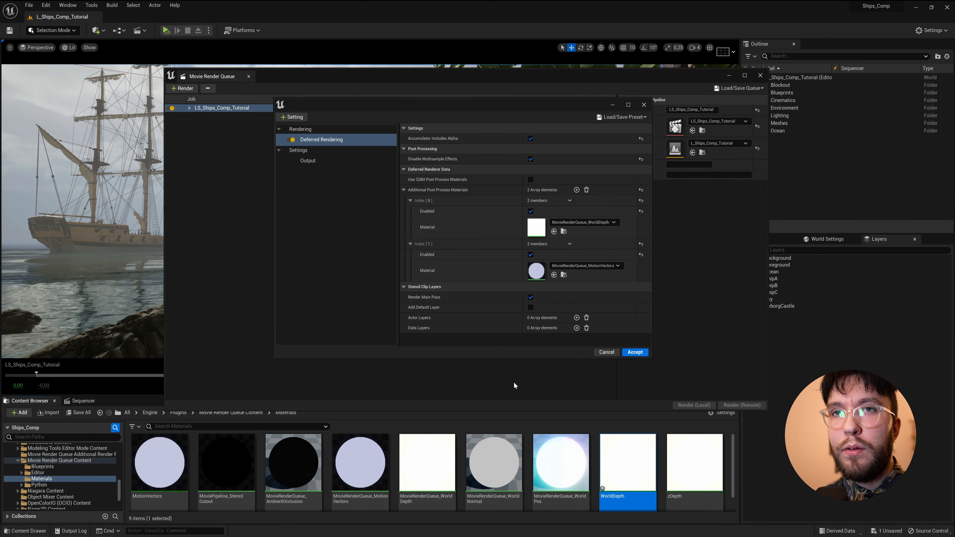
mouse_move(627, 463)
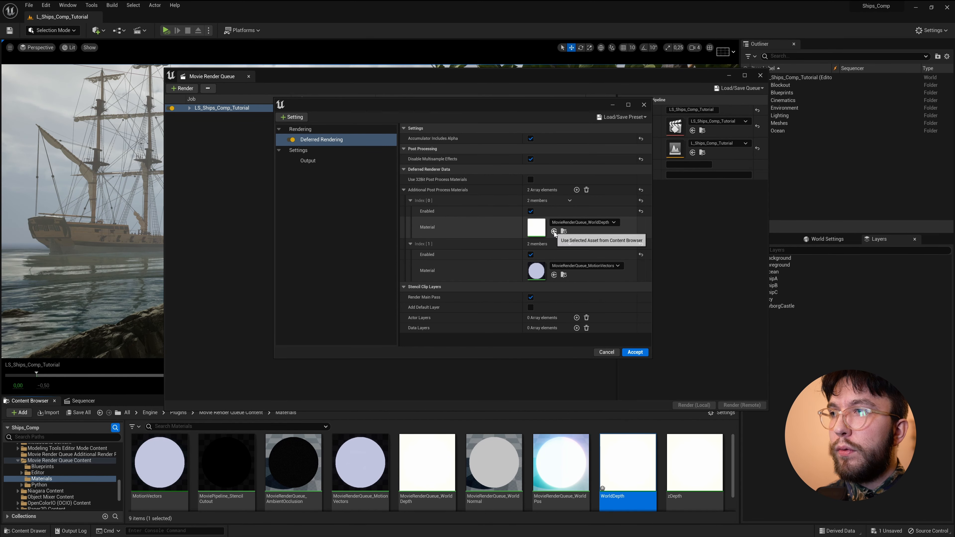
click(553, 232)
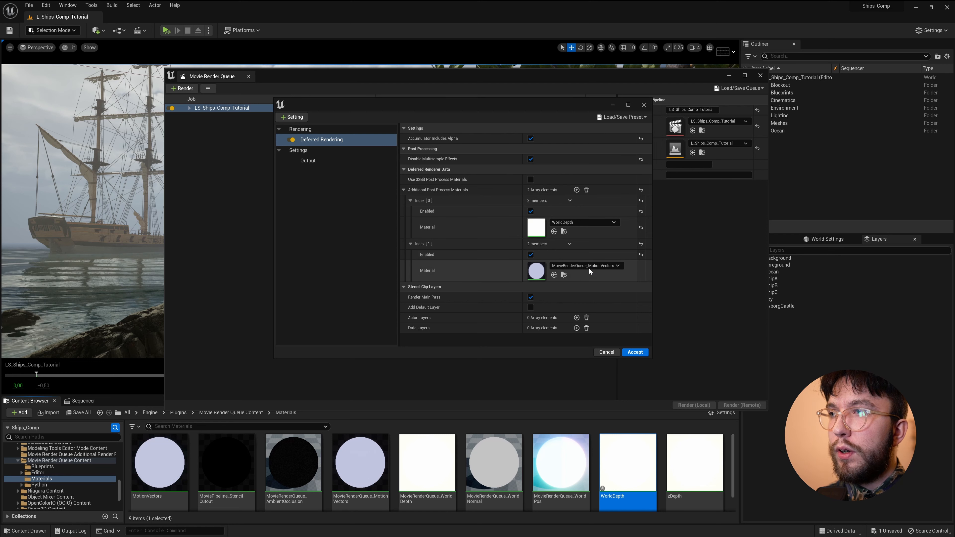
mouse_move(585, 265)
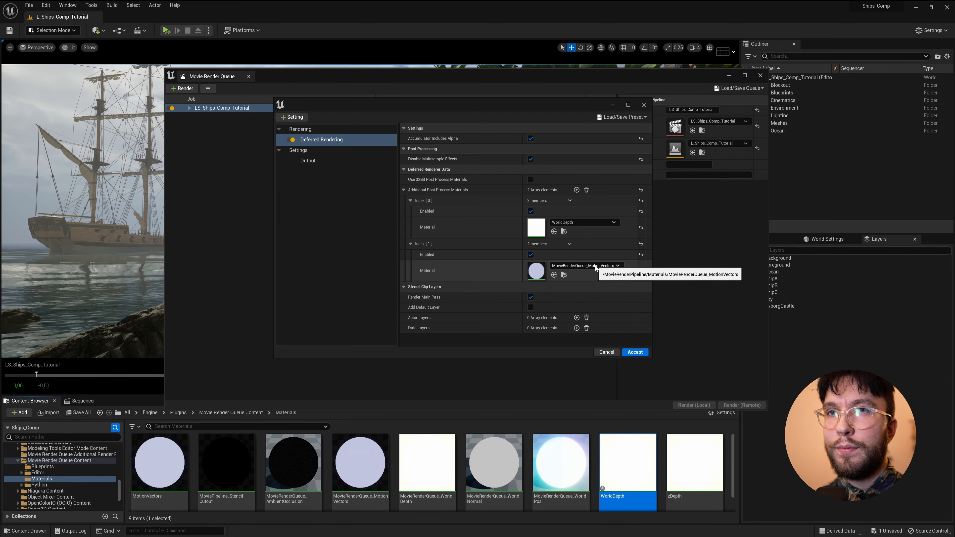
mouse_move(360, 464)
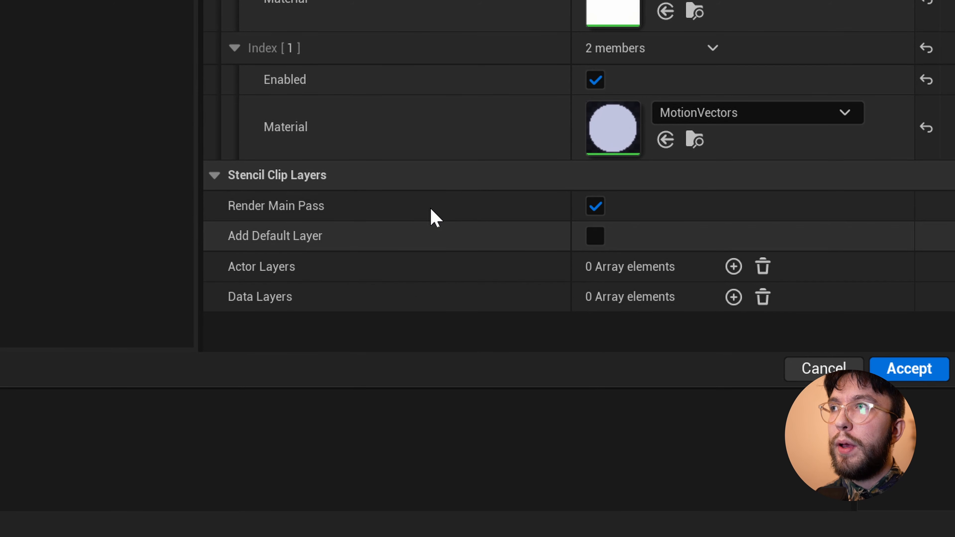
mouse_move(263, 210)
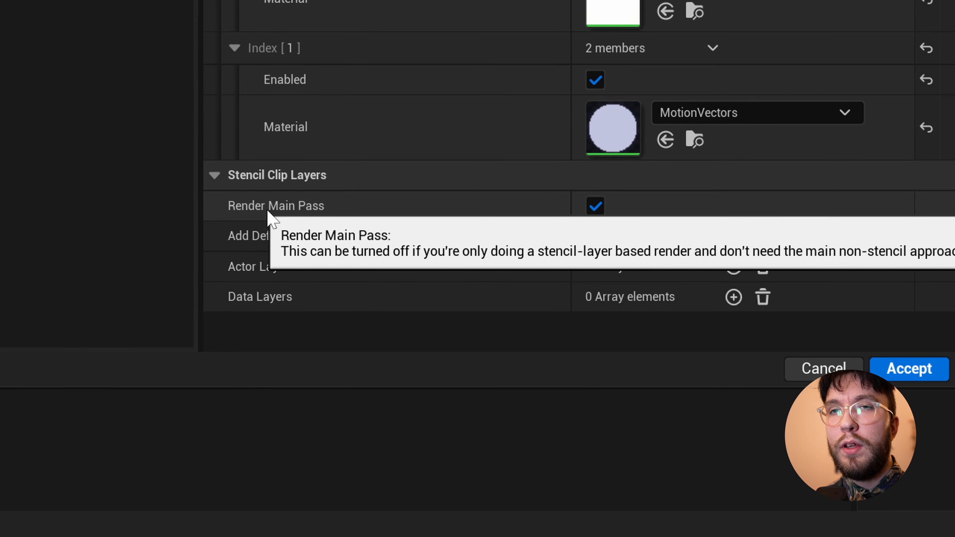
mouse_move(488, 220)
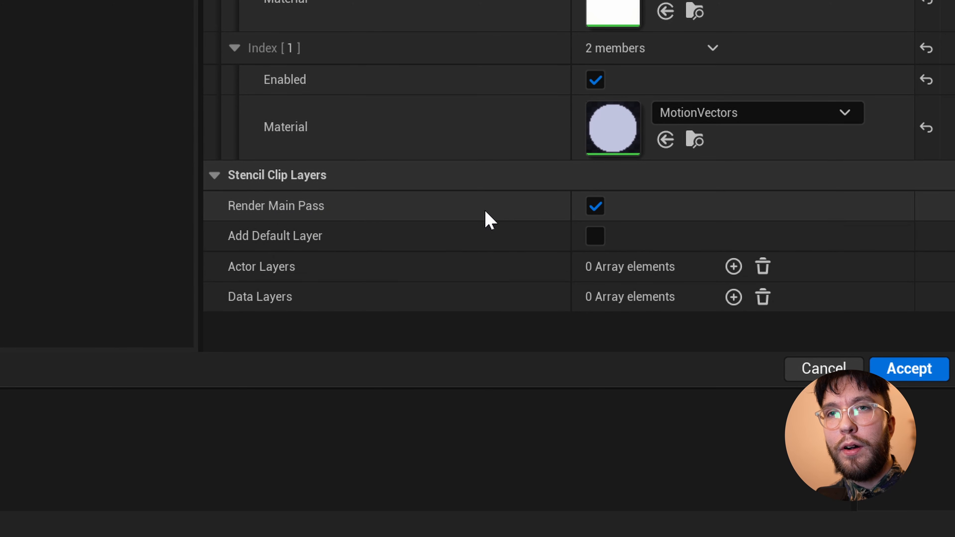
mouse_move(357, 217)
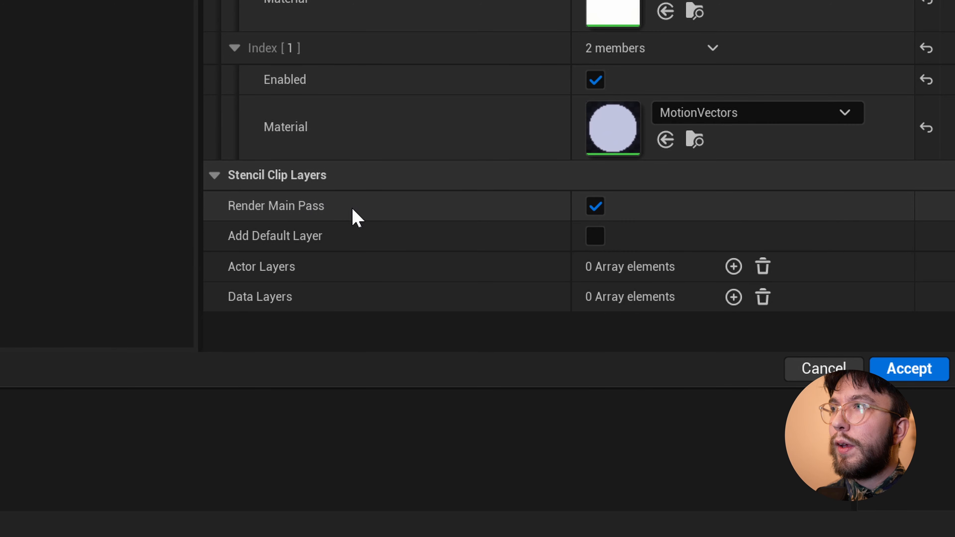
mouse_move(275, 236)
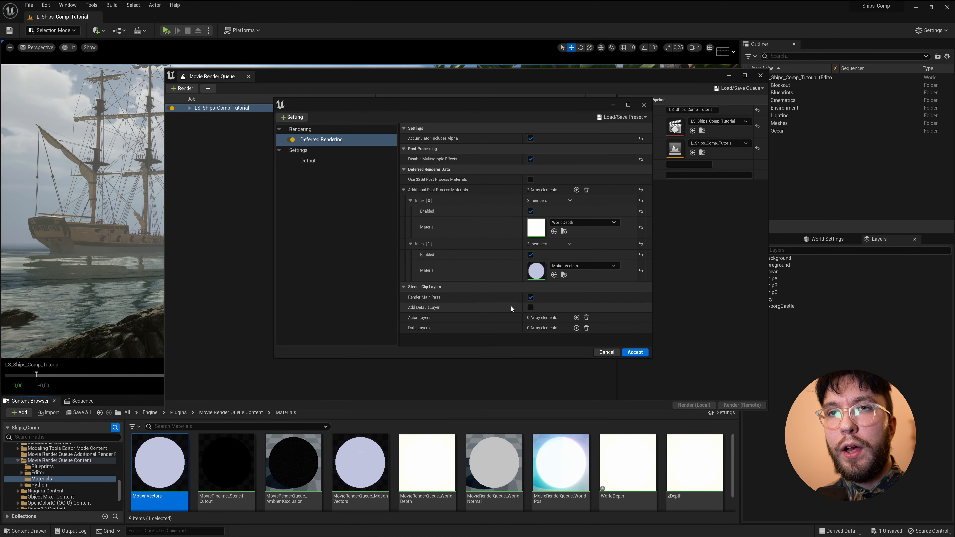
Step: Assign the MotionVectors material copy to the second post-process slot
click(530, 307)
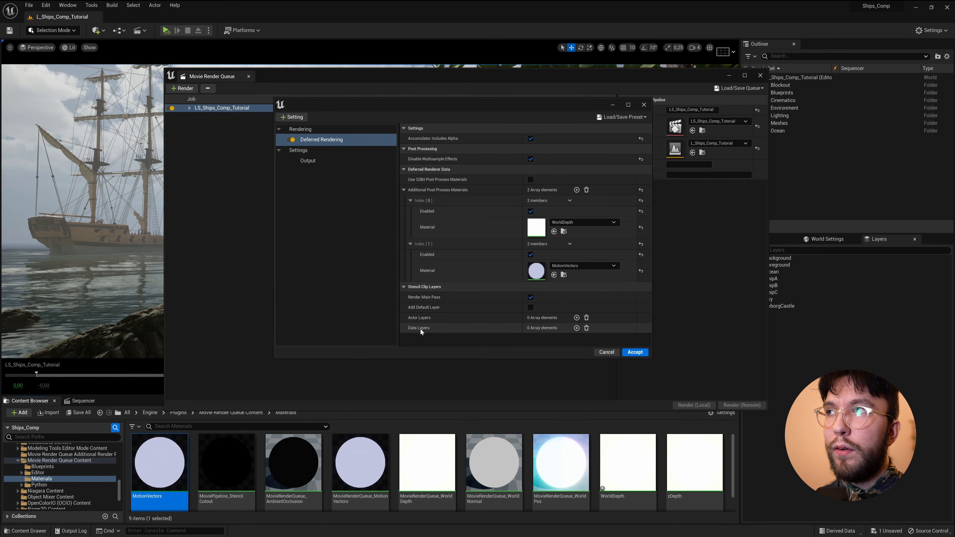
mouse_move(419, 327)
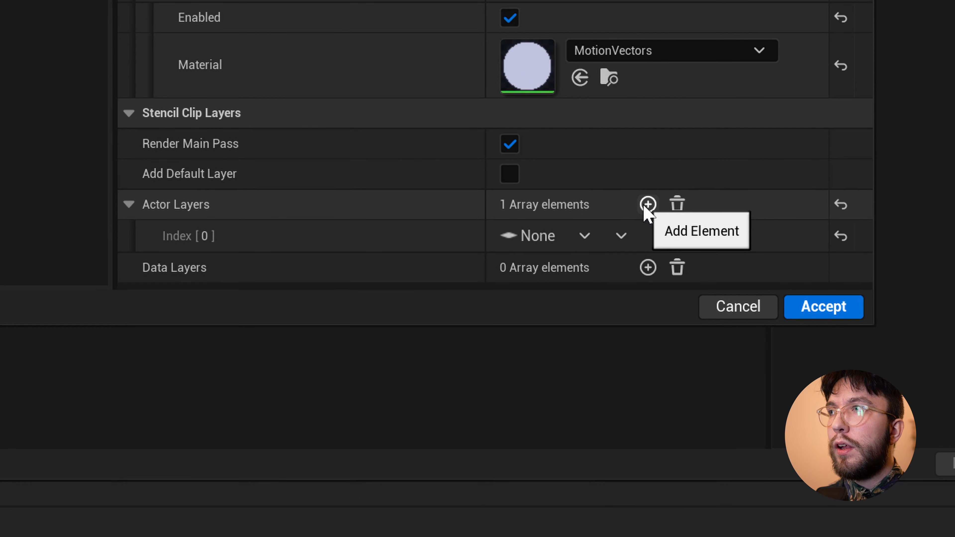
Step: Create eight actor layer slots and assign Ocean through ShipC, with Sky in the seventh
click(647, 204)
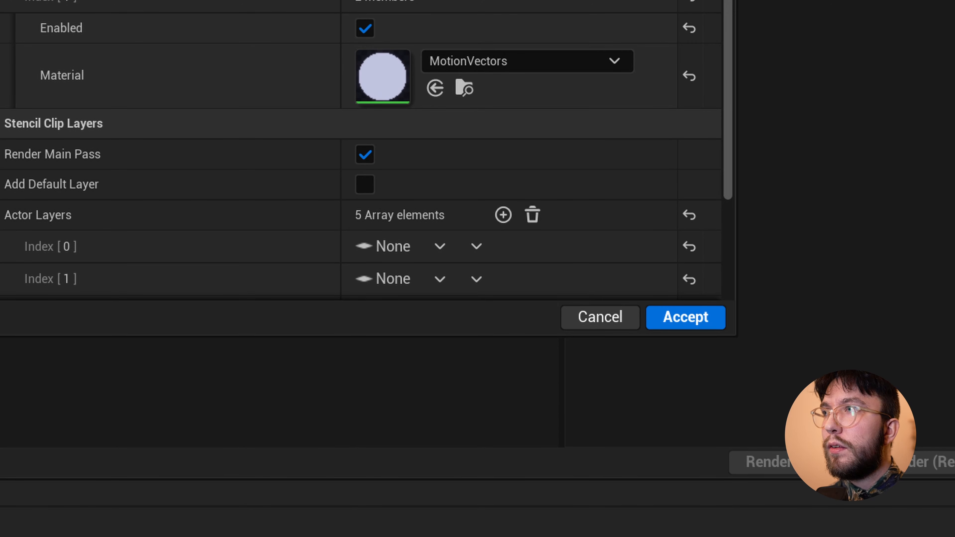
mouse_move(501, 214)
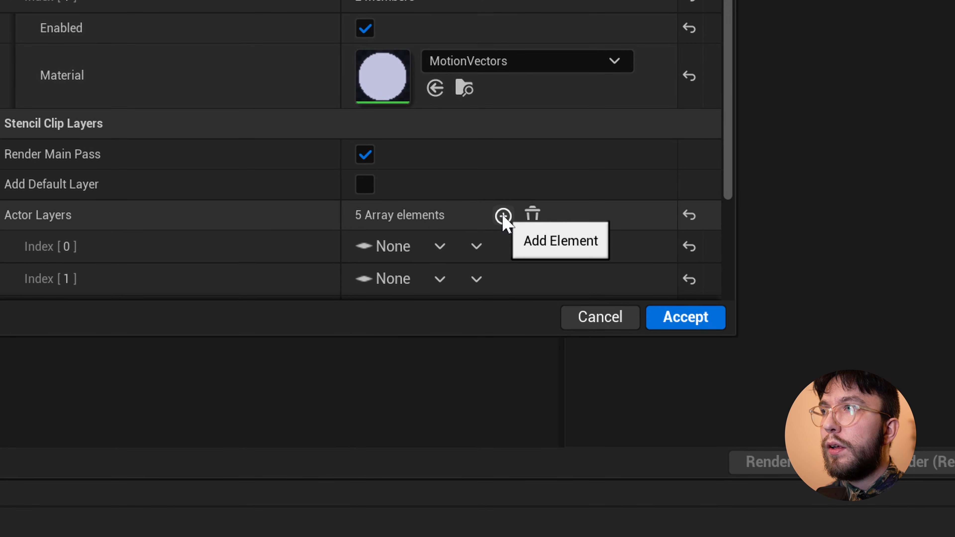
click(503, 215)
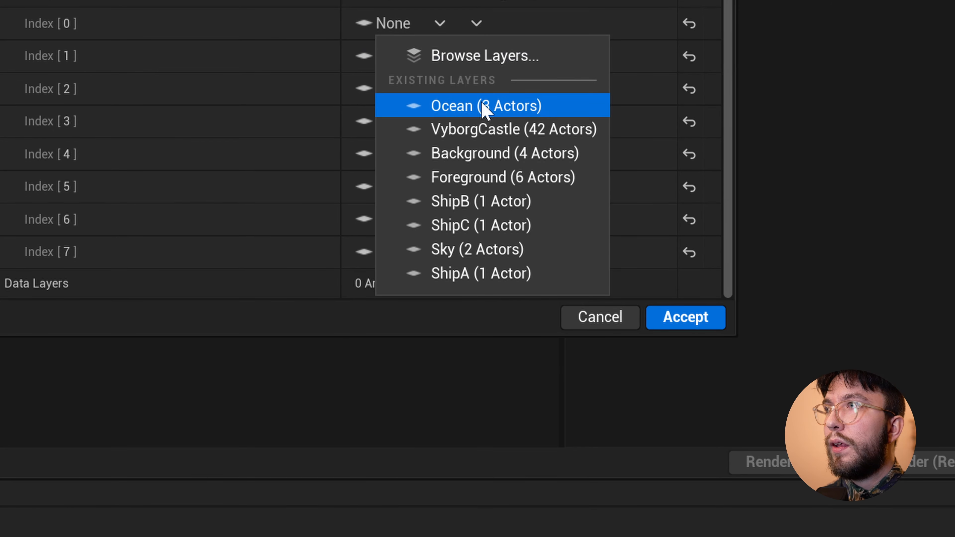
click(485, 106)
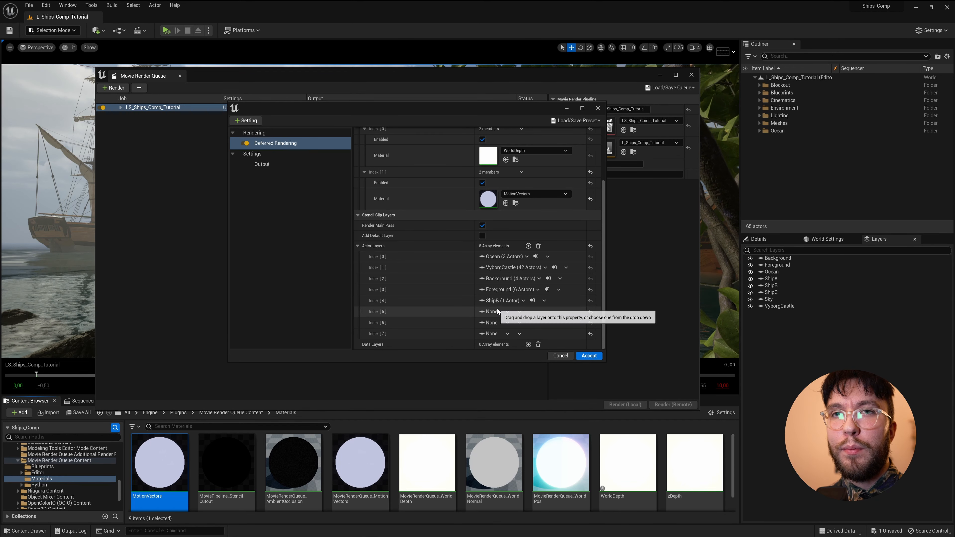
click(499, 311)
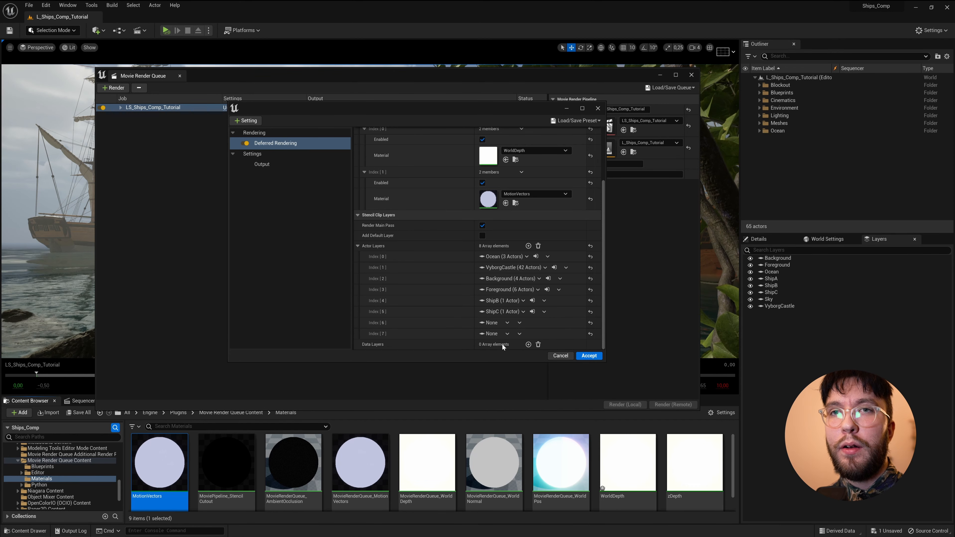
click(519, 334)
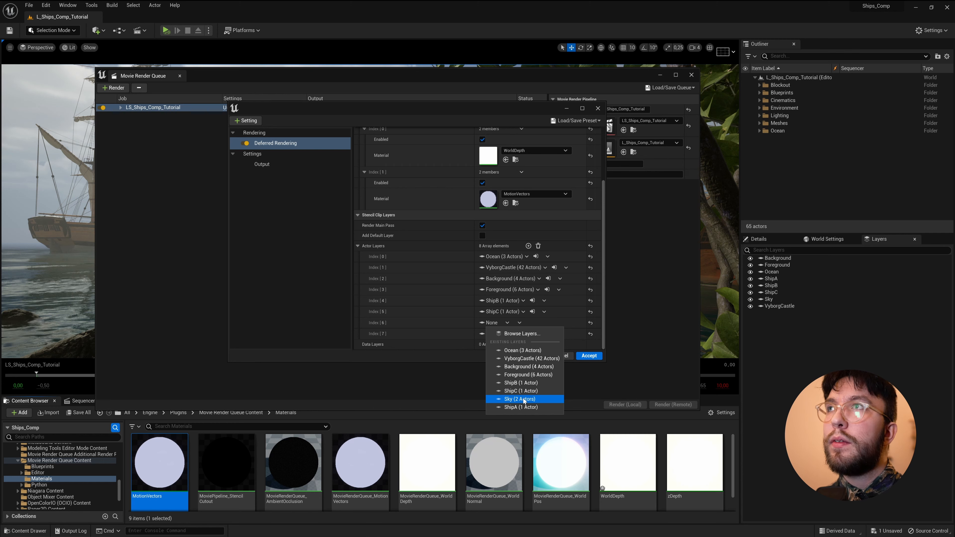
click(246, 120)
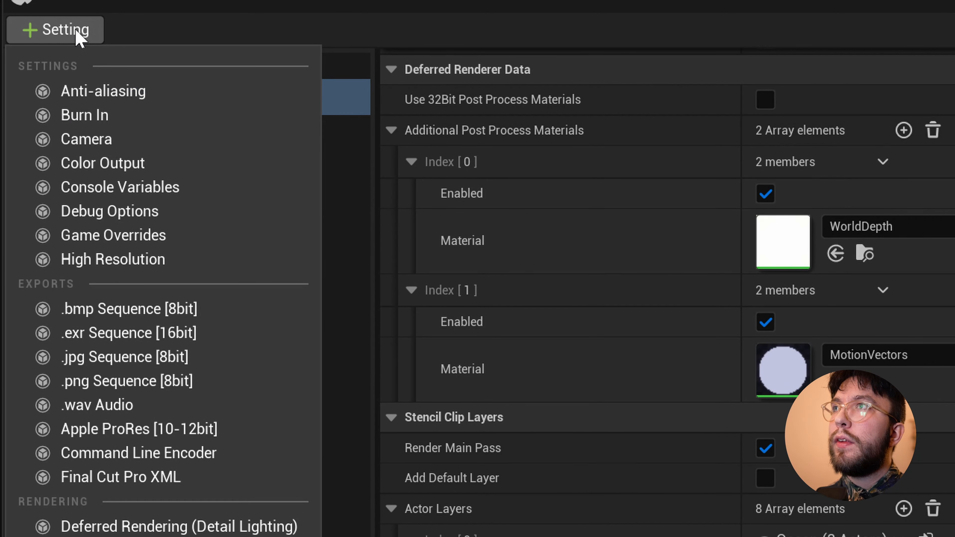
Step: Add anti-aliasing with Temporal Sample Count 8 and Override Anti Aliasing enabled, method None
click(103, 90)
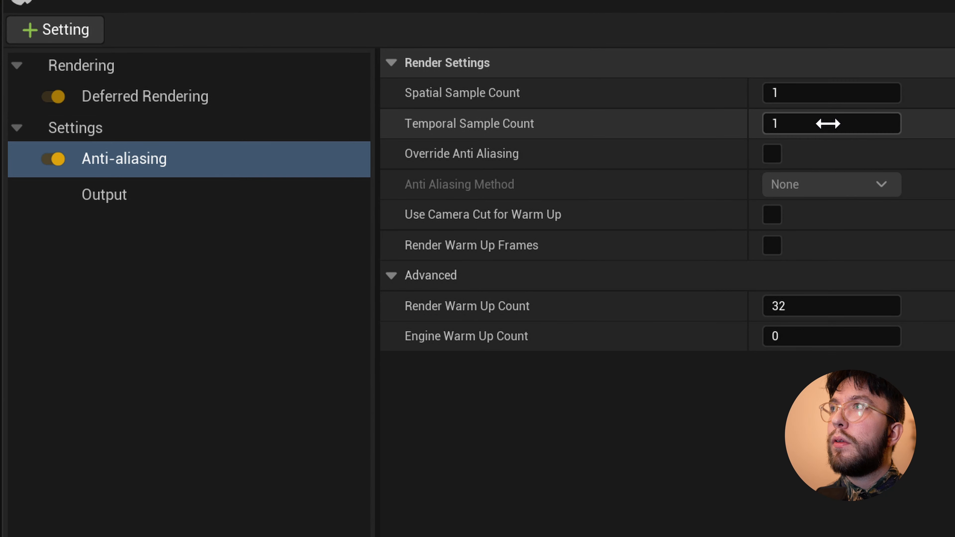
click(830, 123)
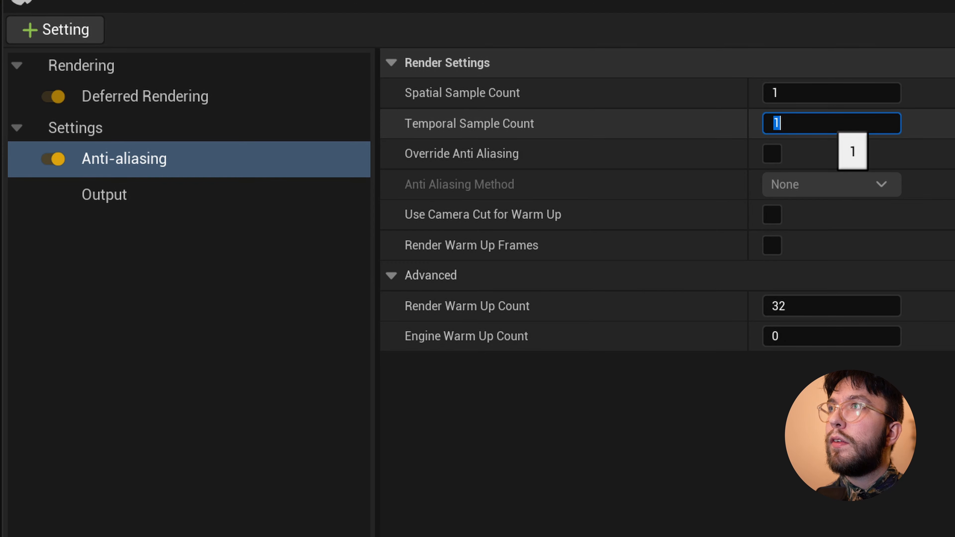
text(8)
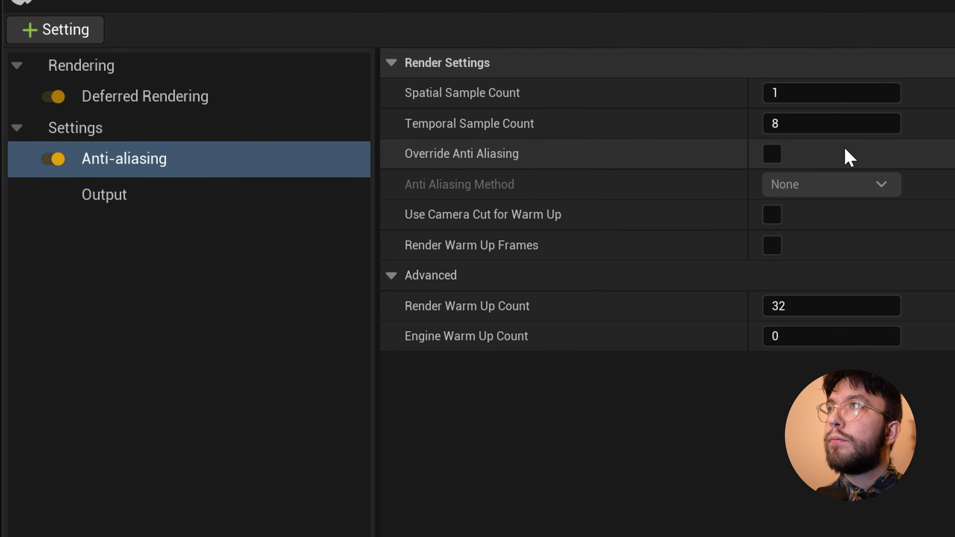
click(771, 153)
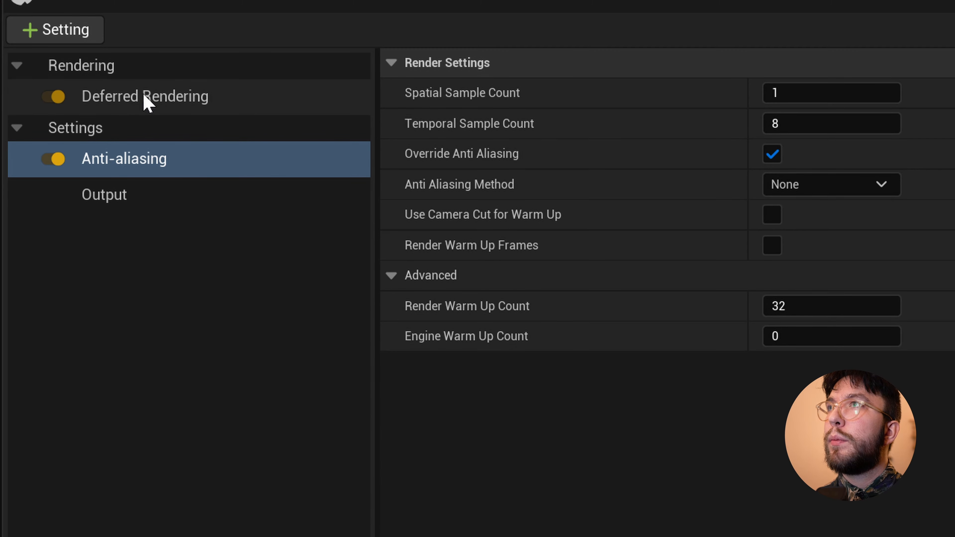
click(55, 29)
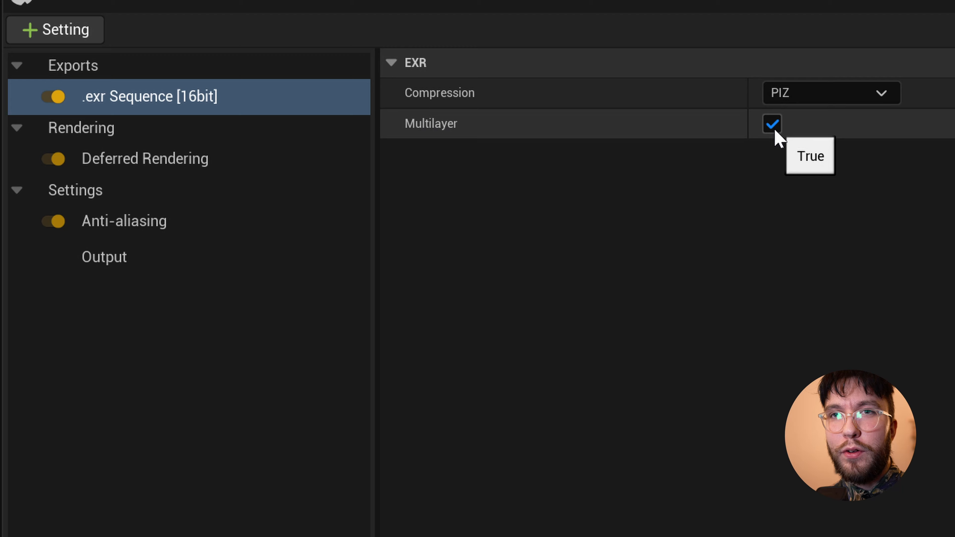
Step: Make the 16-bit EXR sequence export multilayer with DWAA compression
click(828, 92)
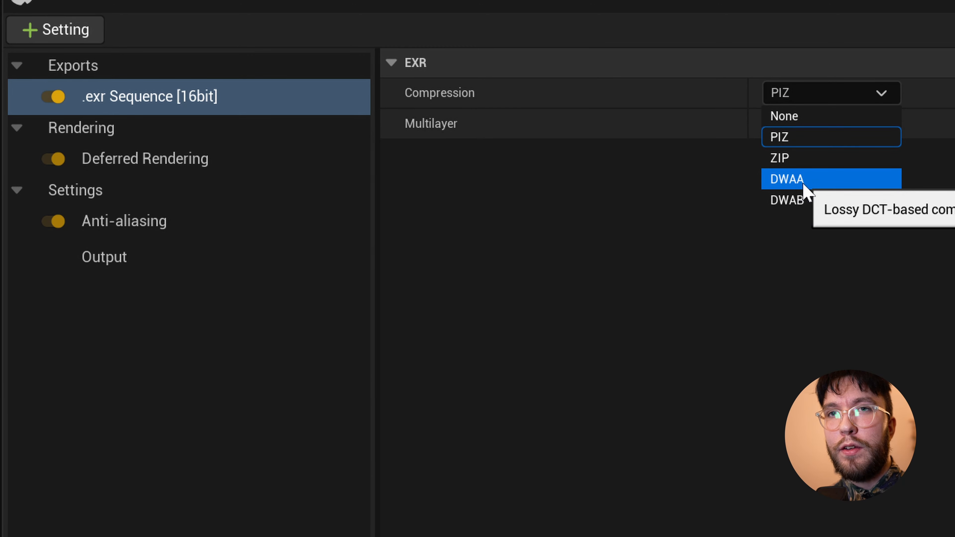
click(786, 178)
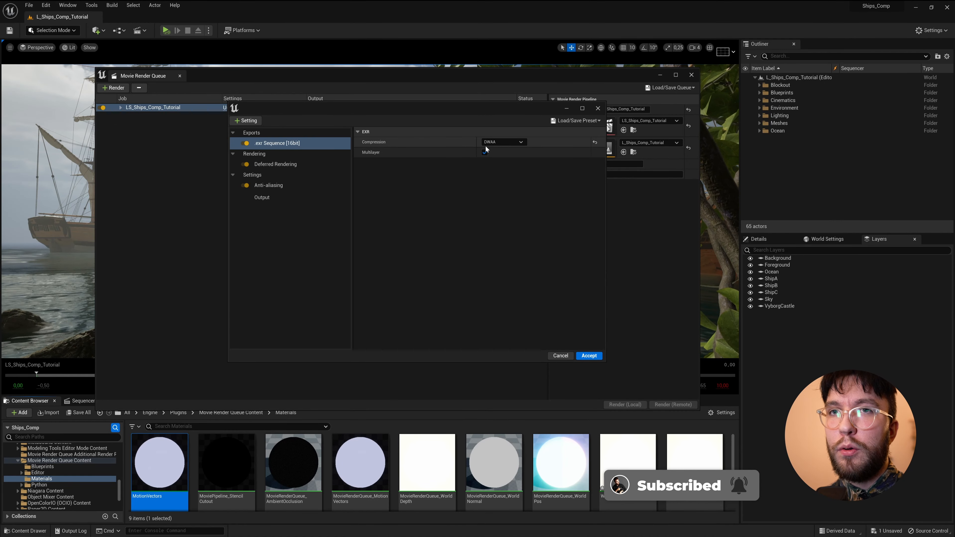
click(484, 153)
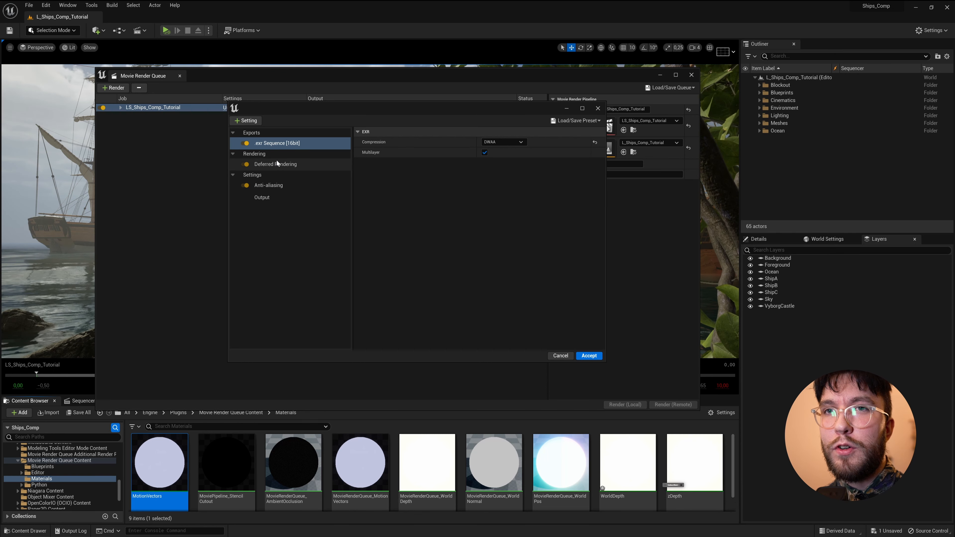
click(245, 120)
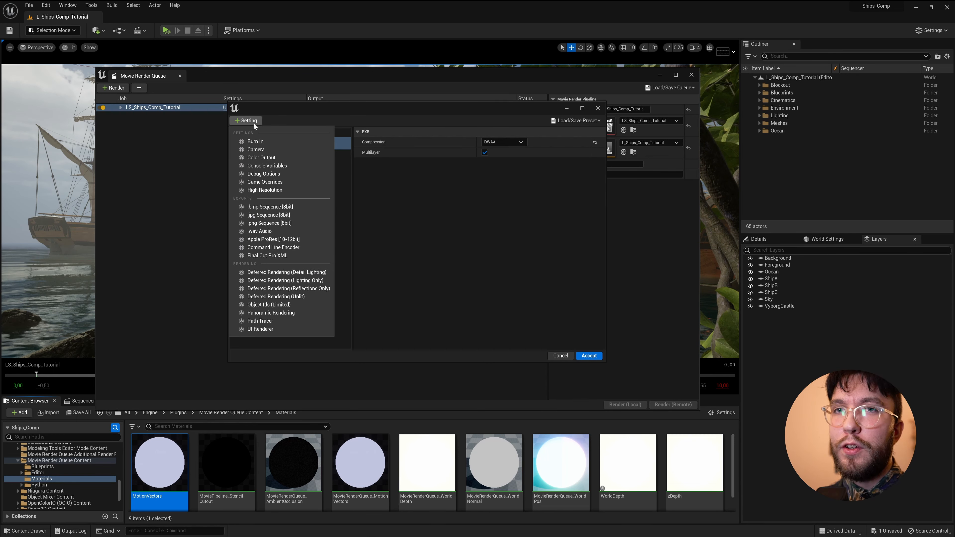
mouse_move(285, 279)
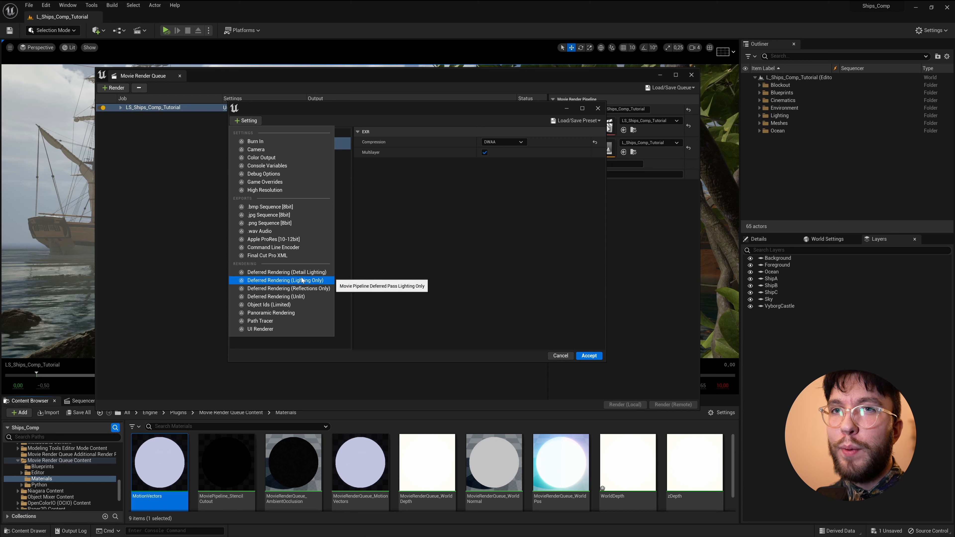
mouse_move(280, 296)
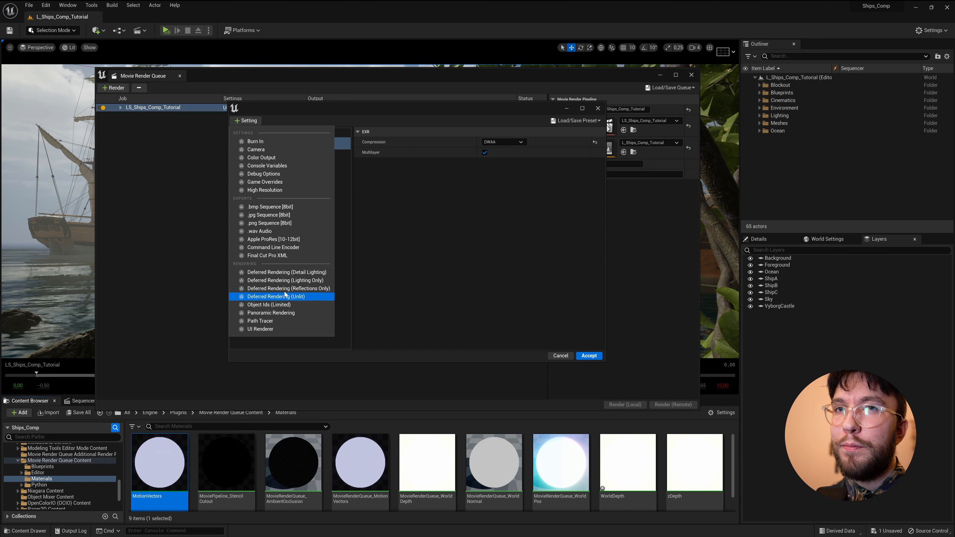
mouse_move(288, 287)
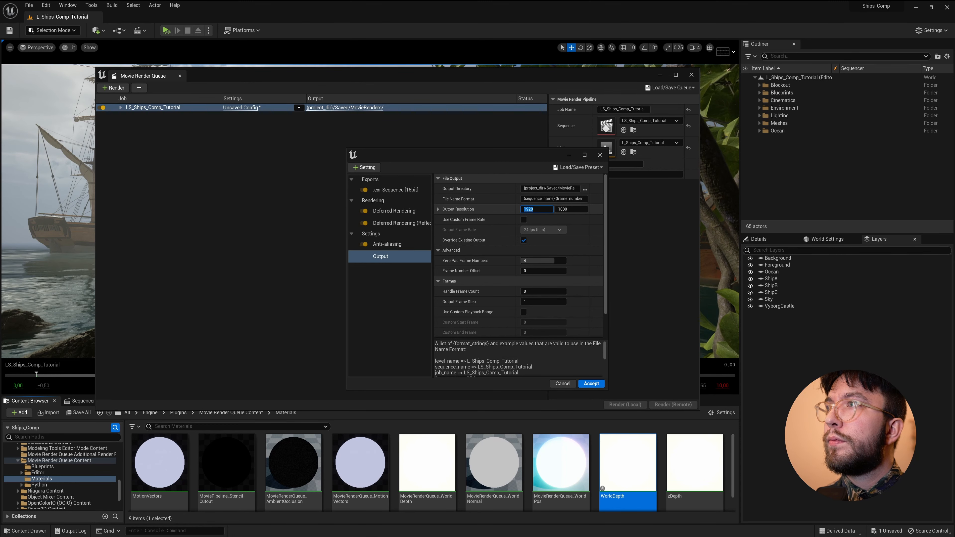
Step: Set output width 3840 and target a new v001 folder inside a new sh001b folder
text(3840)
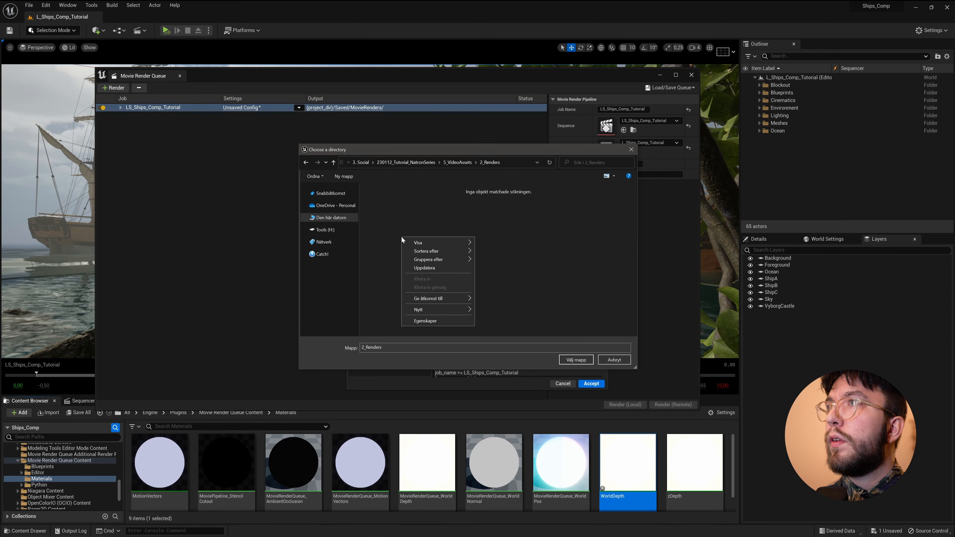
click(417, 309)
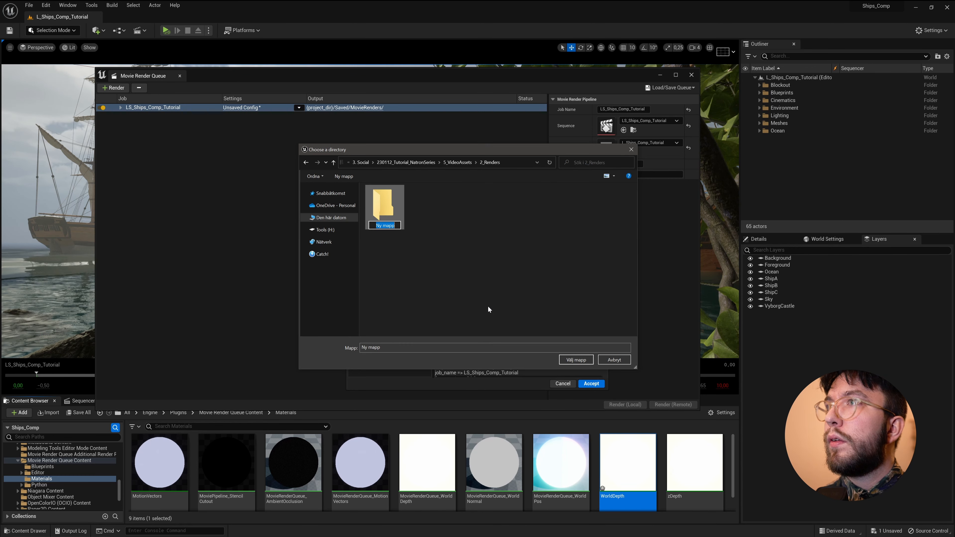
text(sh001b)
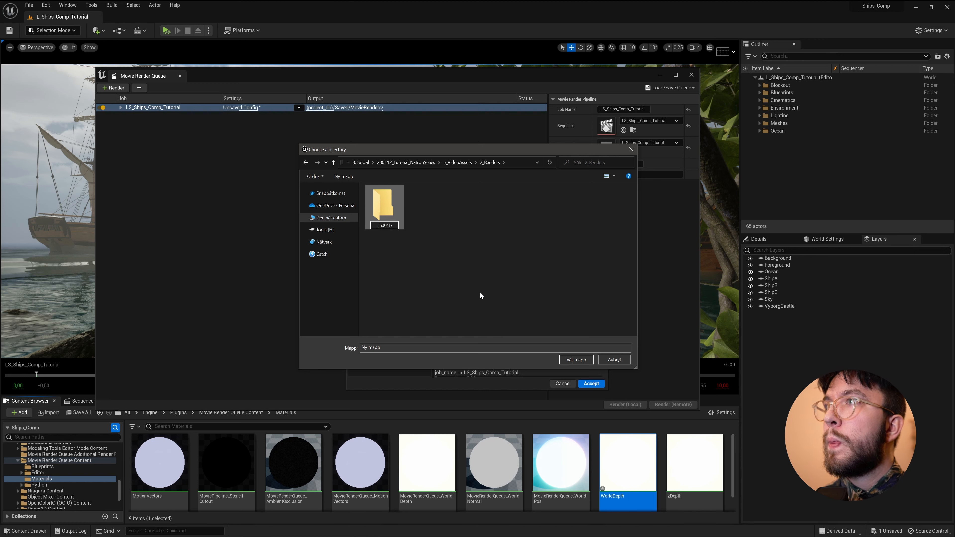
double_click(383, 203)
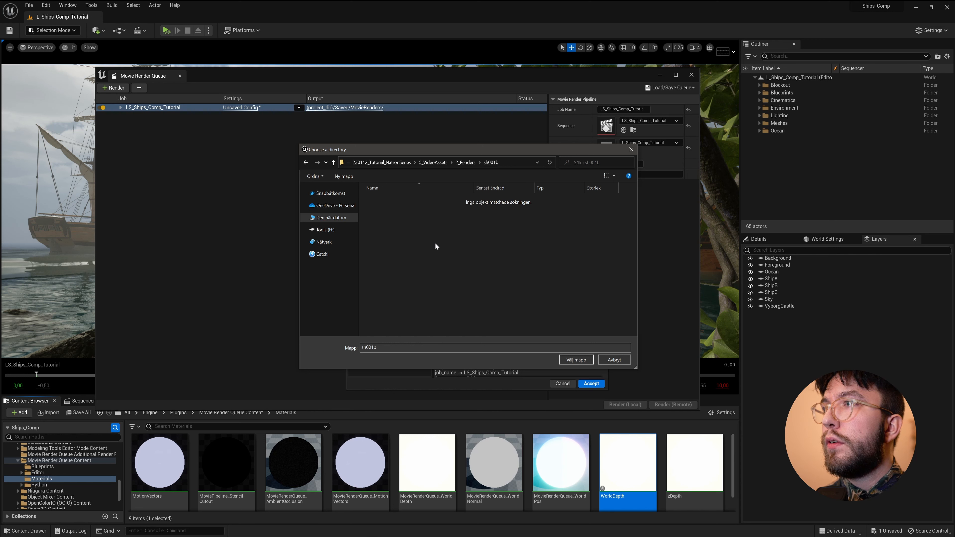
click(344, 176)
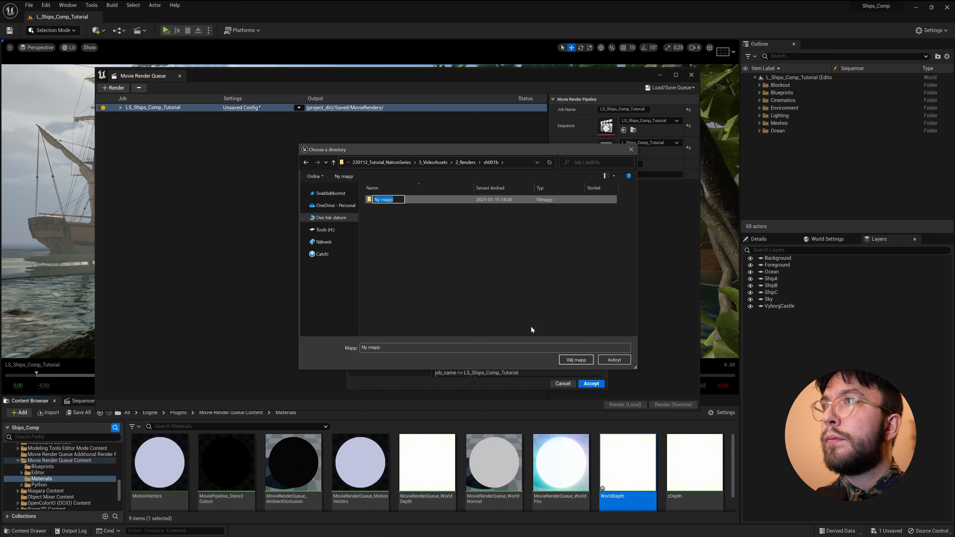
text(v001)
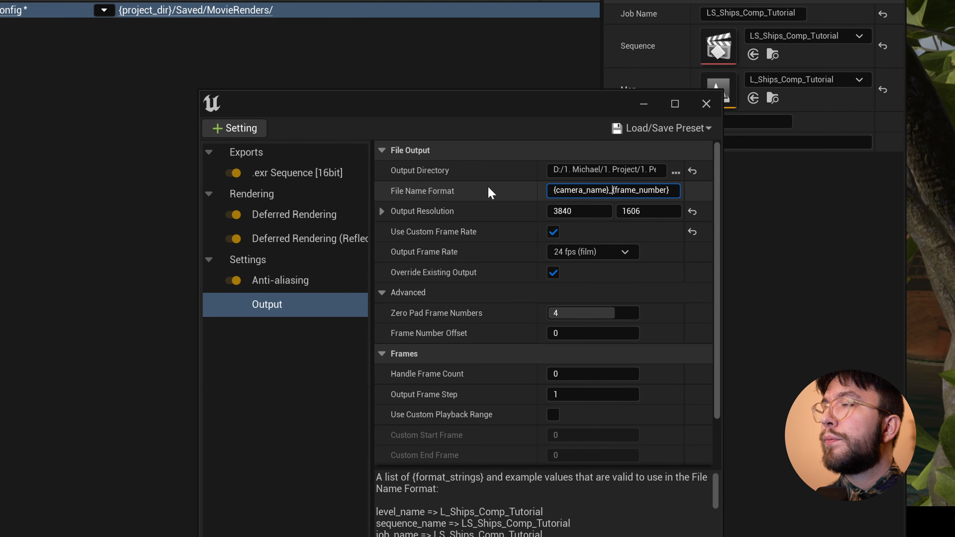
Step: Set File Name Format to {camera_name}_{frame_number} with auto versioning and accept the settings
double_click(643, 190)
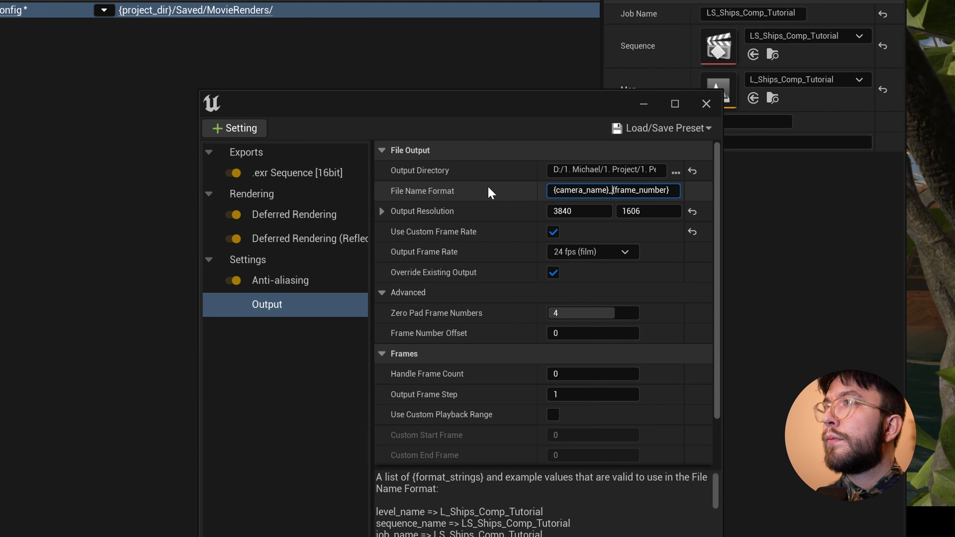
text(_)
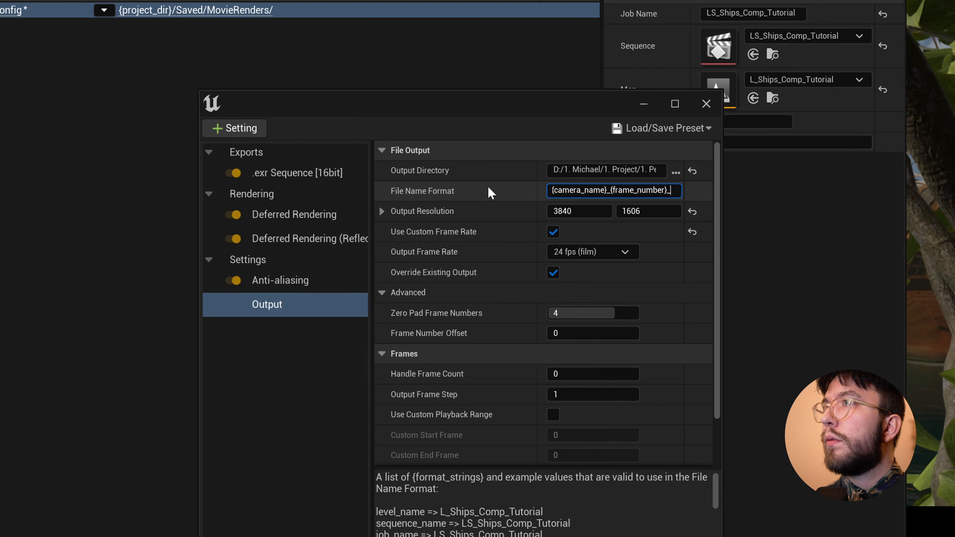
double_click(640, 190)
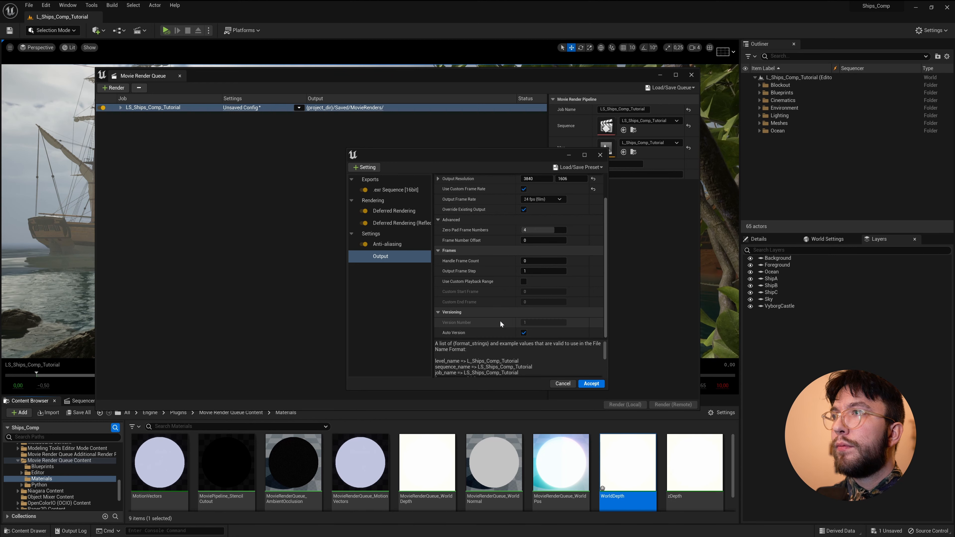
click(590, 383)
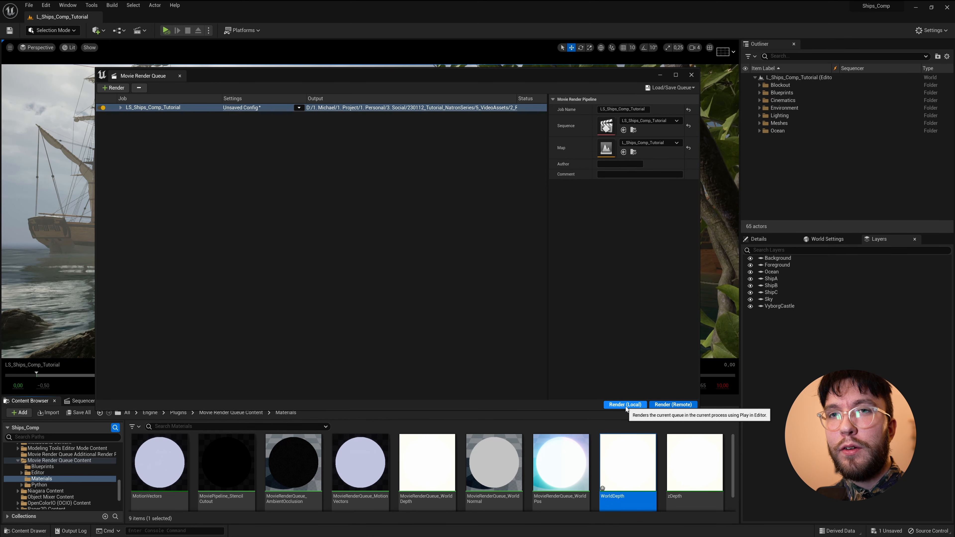
Step: Put the Movie Render Queue away and return to the ships level viewport
click(624, 404)
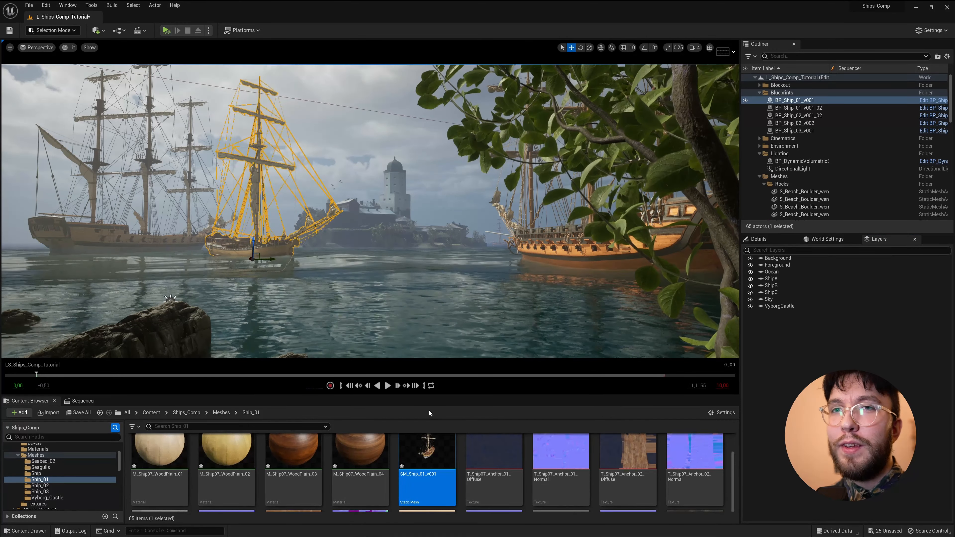
Step: Reopen the Movie Render Queue job's Output settings page
right_click(426, 450)
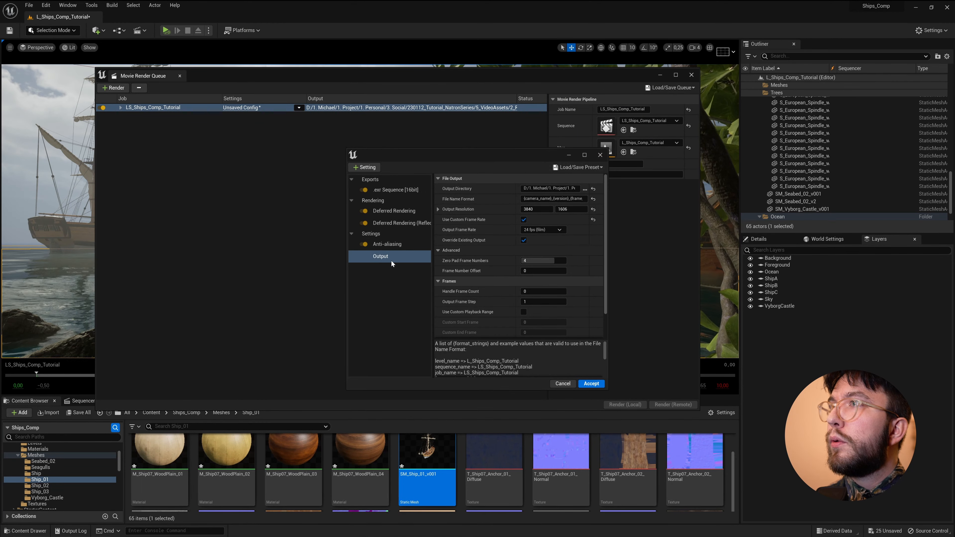
Step: Accept the output settings and run Render (Local) on the queued job
click(590, 384)
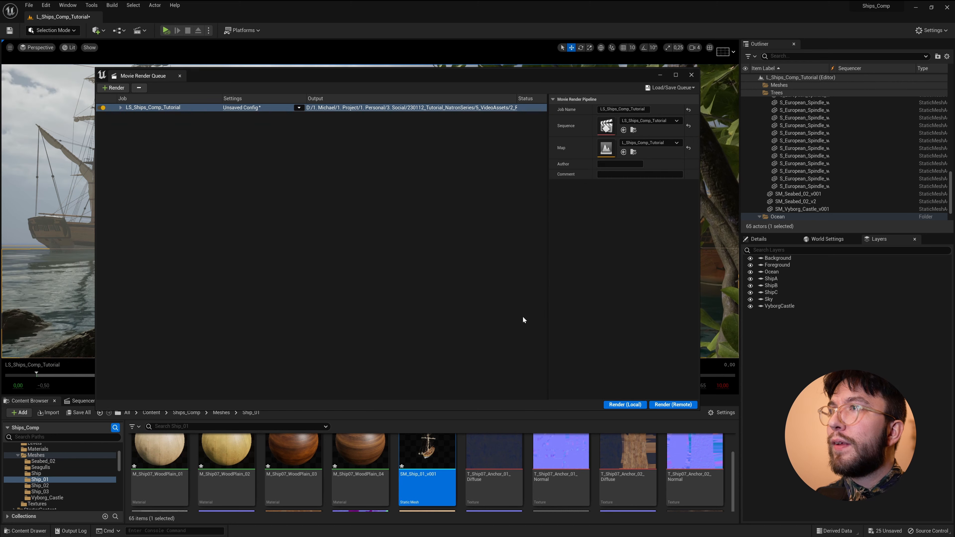
click(624, 404)
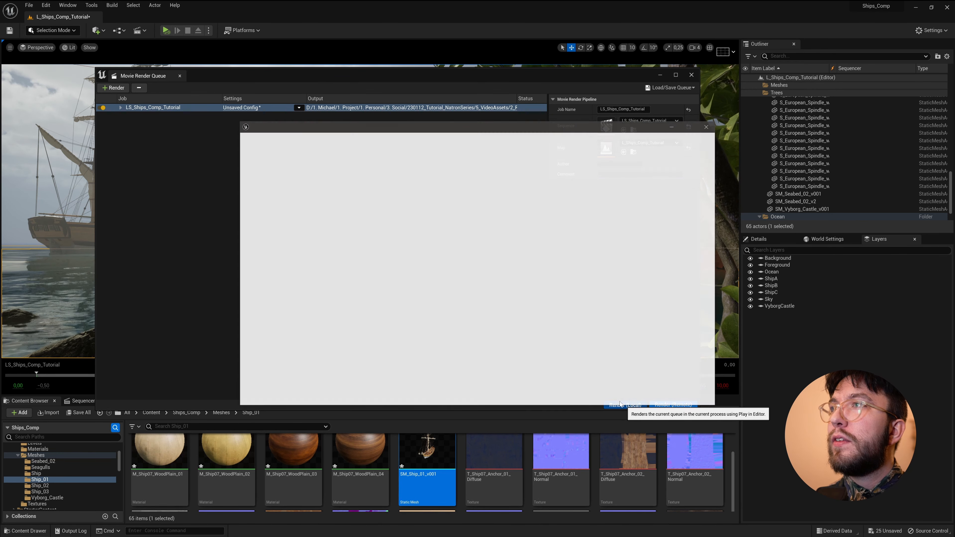
click(624, 405)
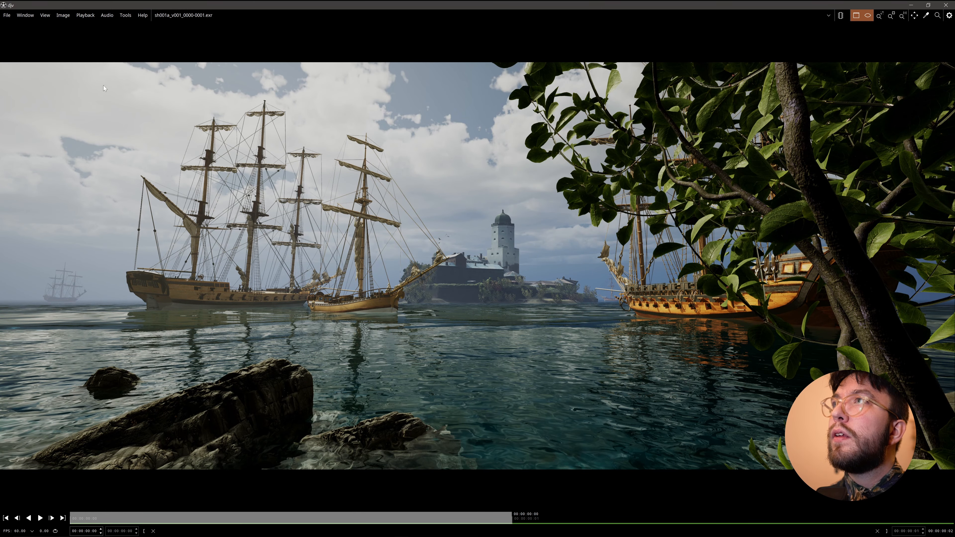
mouse_move(486, 241)
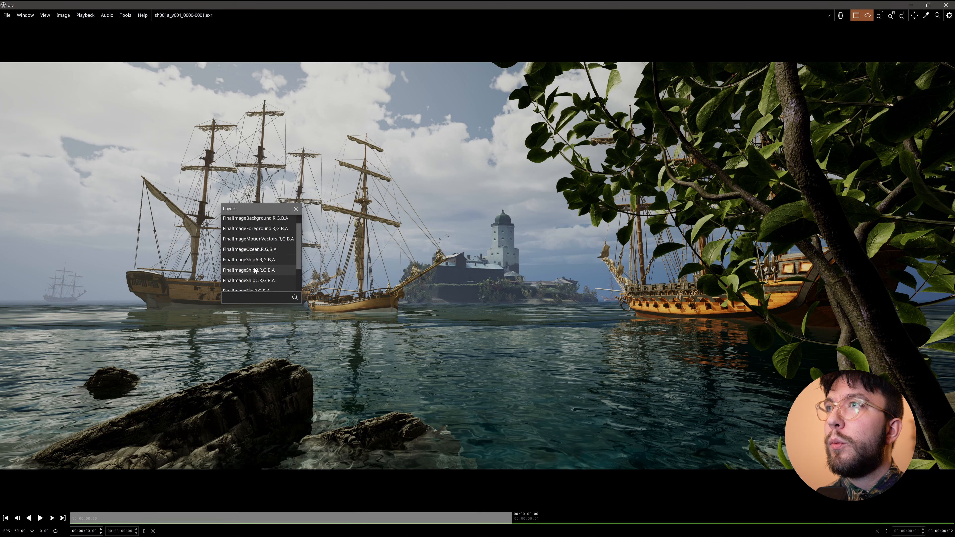
Step: View the FinalImageOcean, FinalImageForeground, ship-only and next layers one at a time
scroll(down, 3)
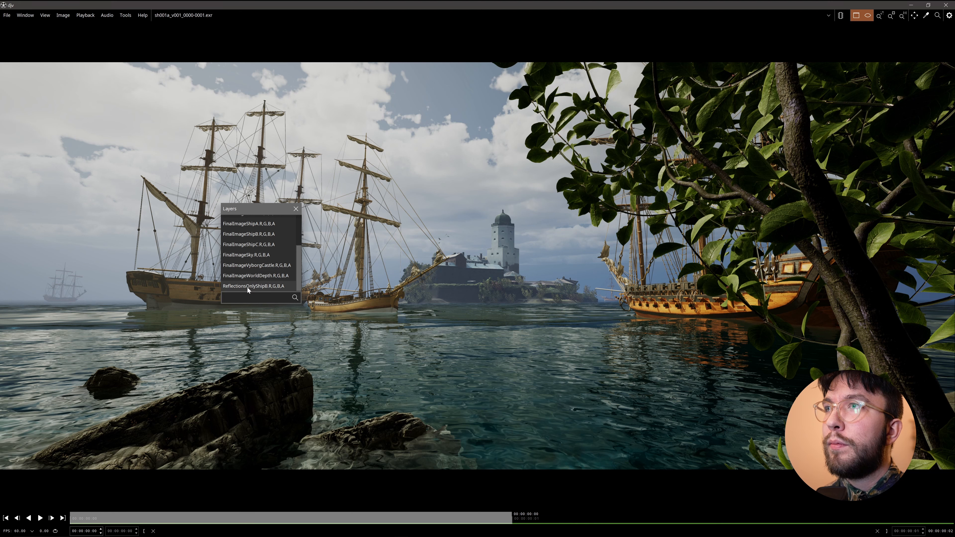
click(257, 223)
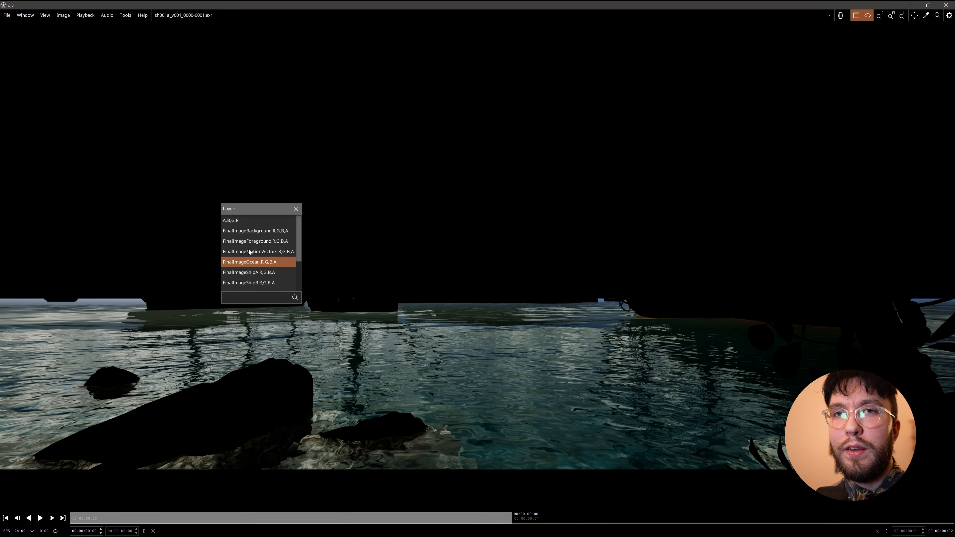
click(257, 241)
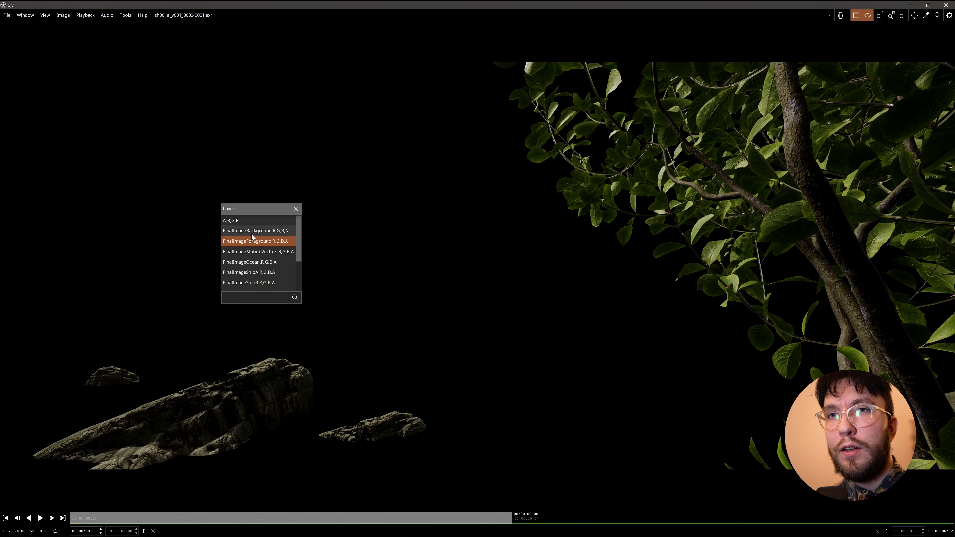
click(256, 230)
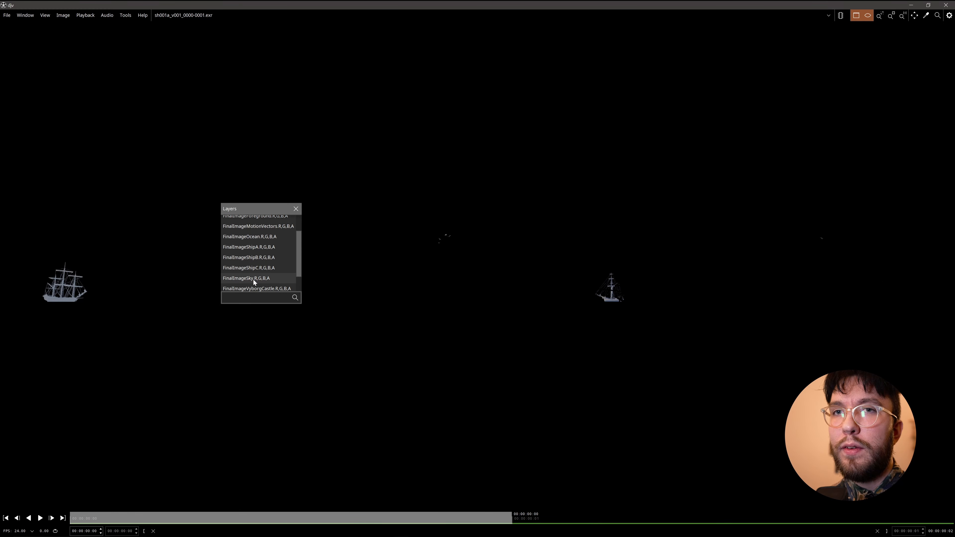
click(246, 279)
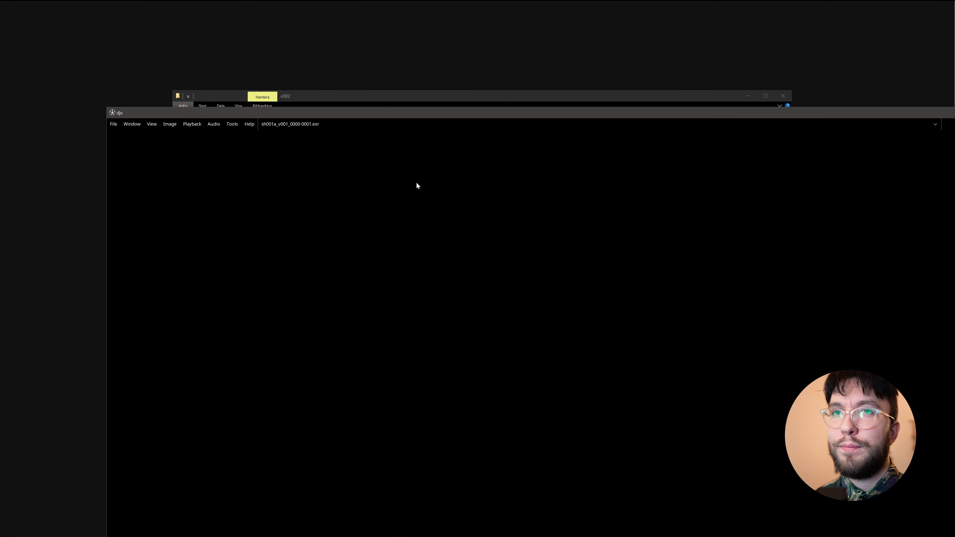
Step: View the full composite in DJV, then isolate the FinalImageShipB layer
click(765, 96)
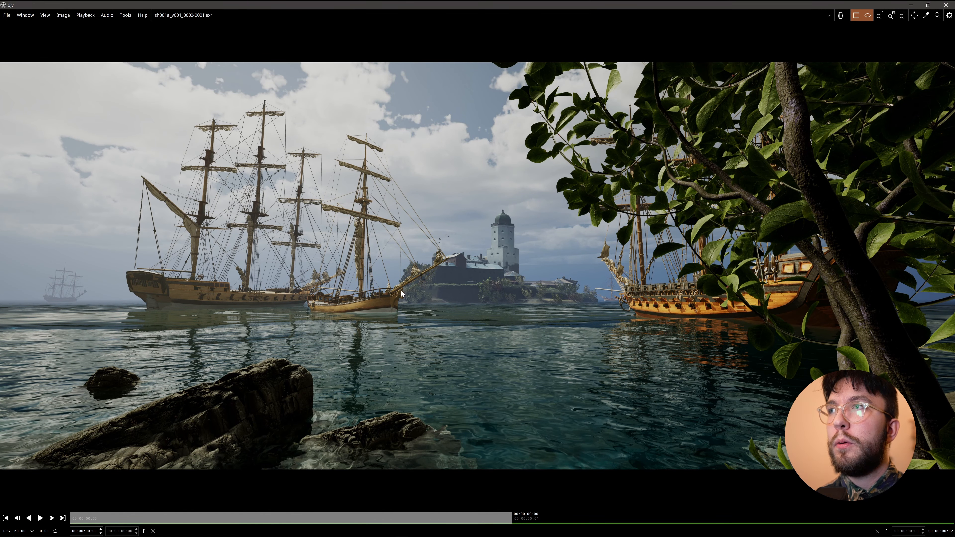
mouse_move(425, 326)
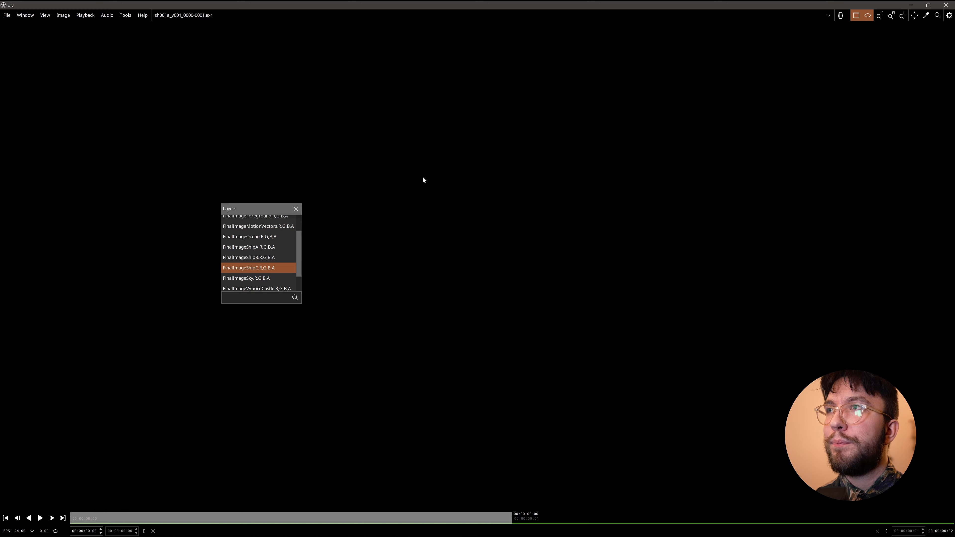
mouse_move(268, 257)
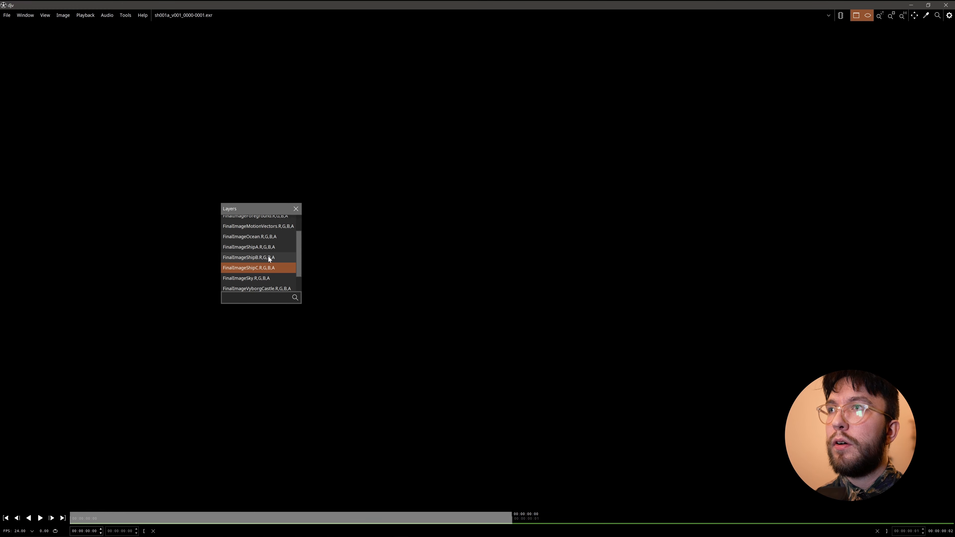
click(249, 257)
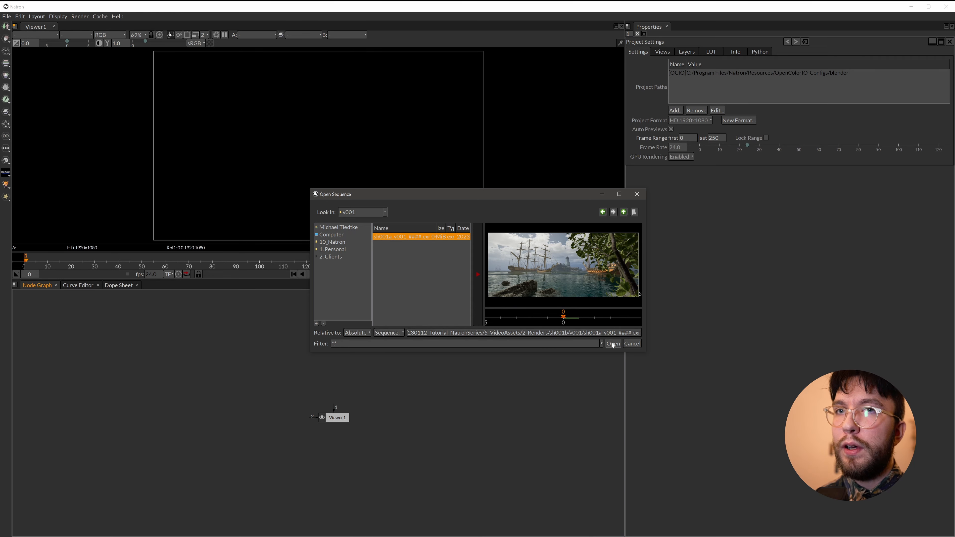
Step: Load the v001 EXR sequence as a Read node and wire Viewer2 beneath it
click(612, 344)
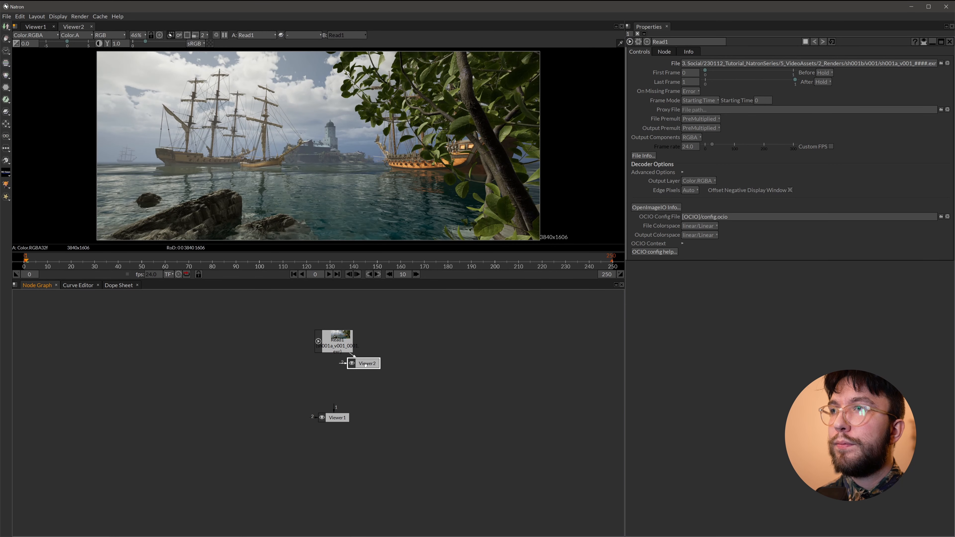
drag(363, 363, 337, 387)
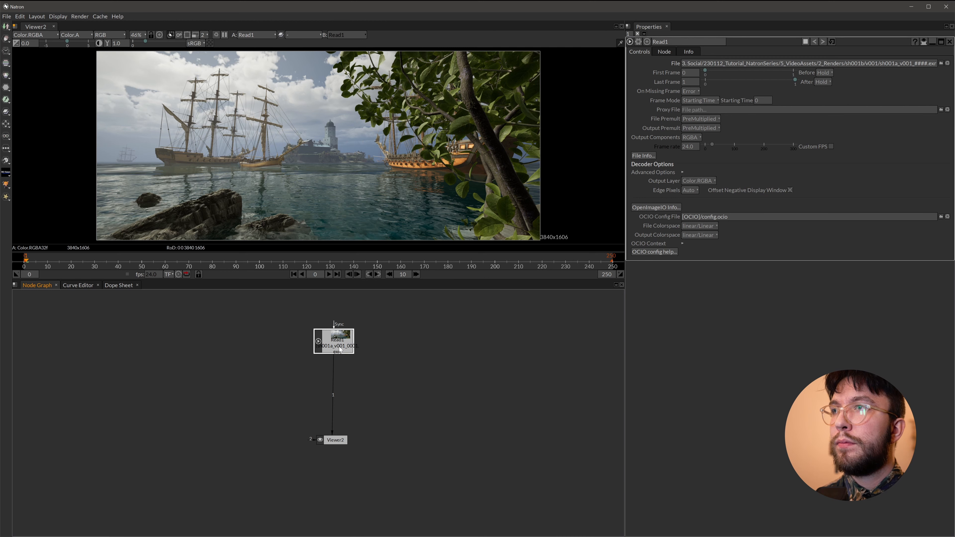
click(334, 341)
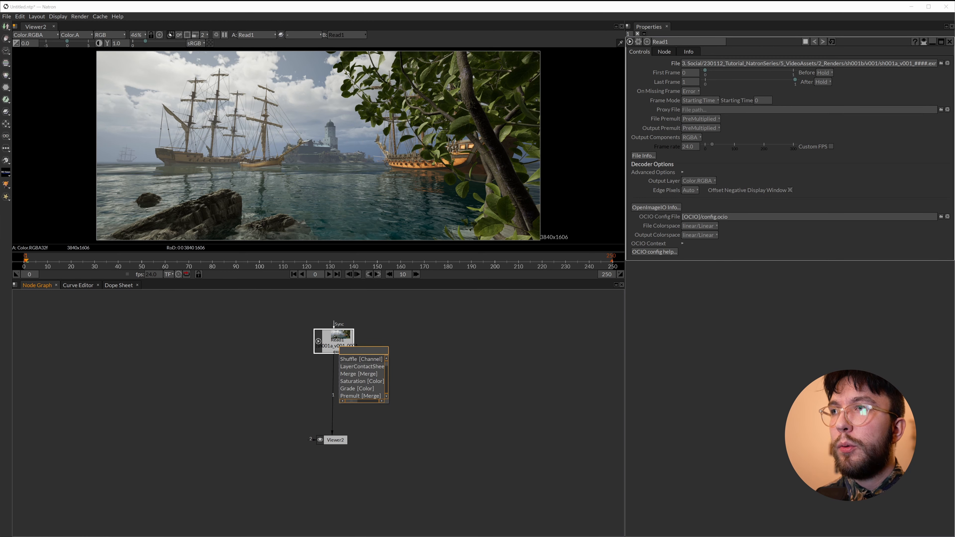
Step: Add two Shuffle nodes from the Read: one extracting FinalImageOcean, the other FinalImageSky
click(358, 358)
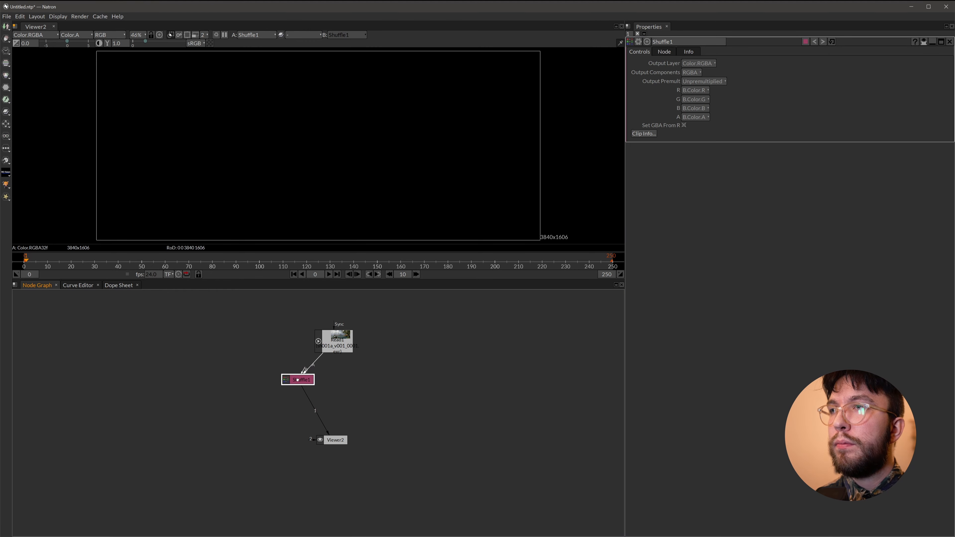
click(692, 90)
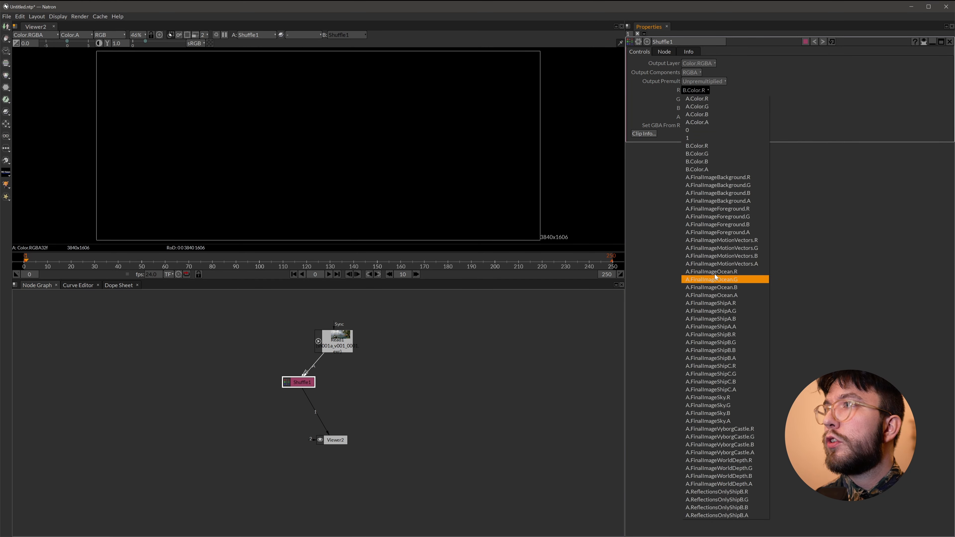
click(715, 279)
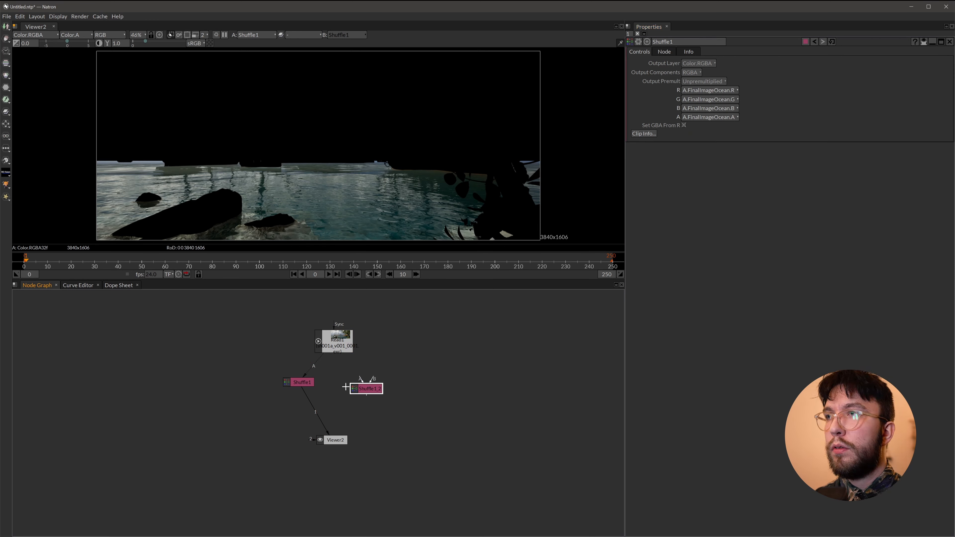
drag(366, 388, 360, 381)
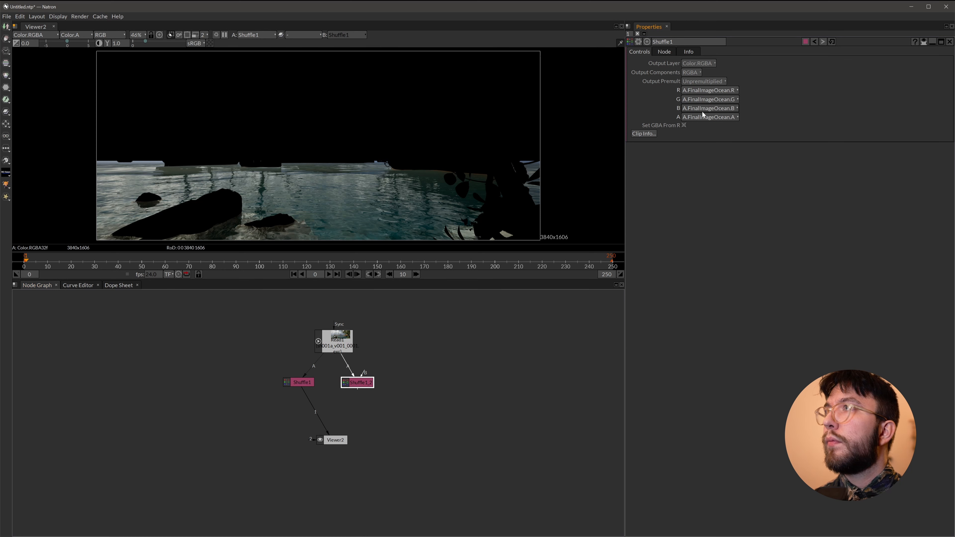
click(708, 90)
text(me)
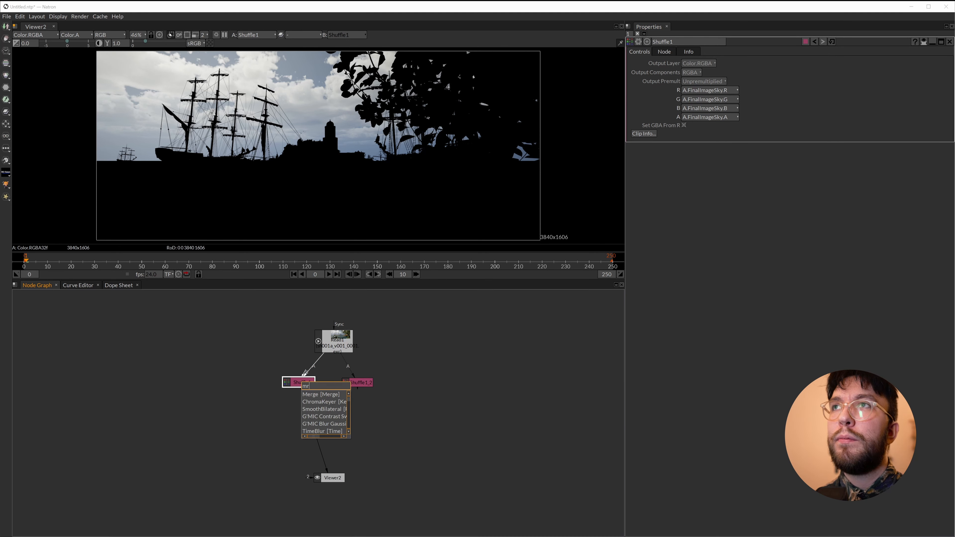
Step: Add a Merge node joining Shuffle1 (A) and Shuffle1_2 (B), feeding Viewer2
click(320, 394)
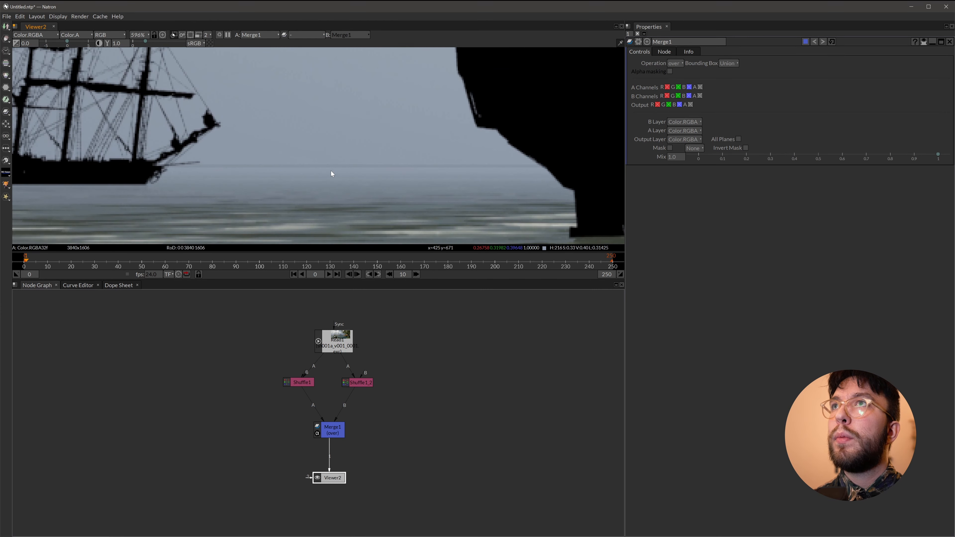
mouse_move(303, 172)
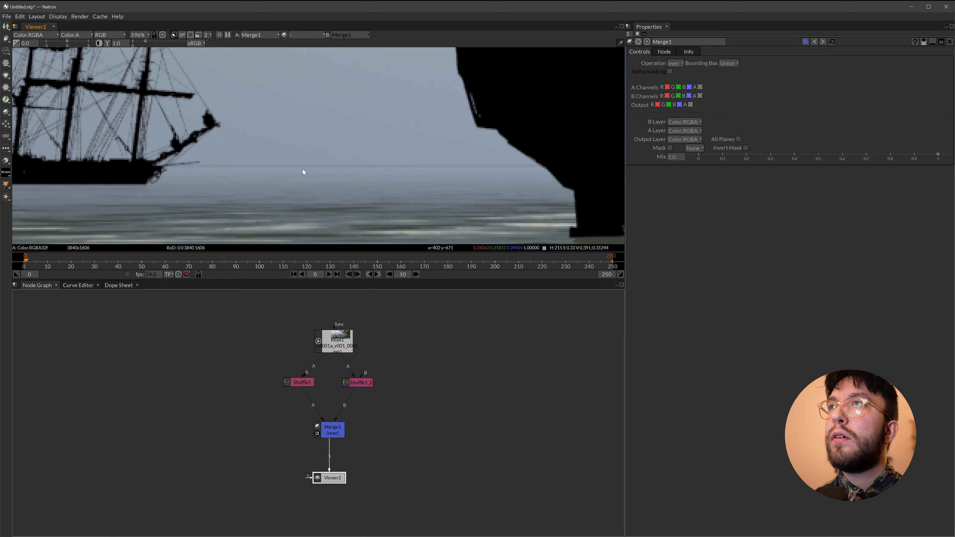
scroll(down, 3)
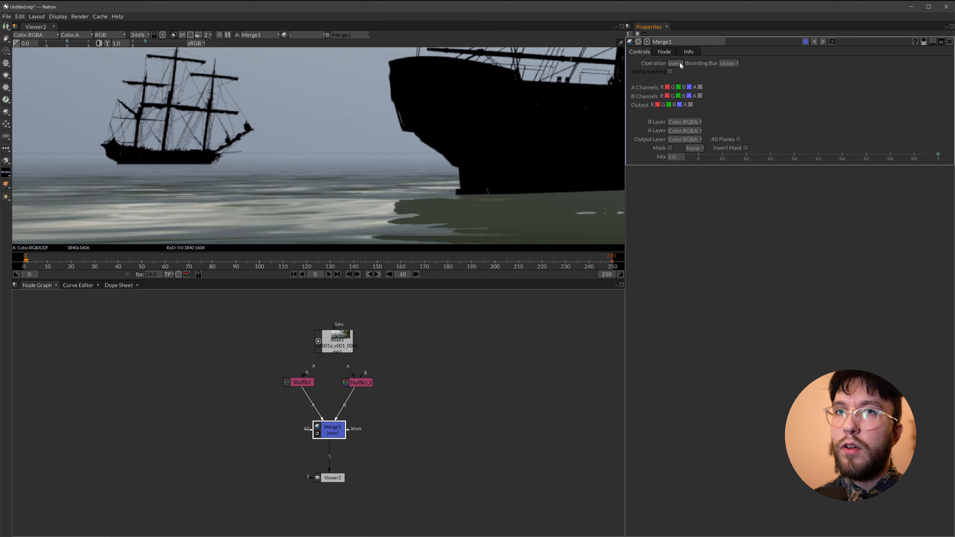
mouse_move(675, 63)
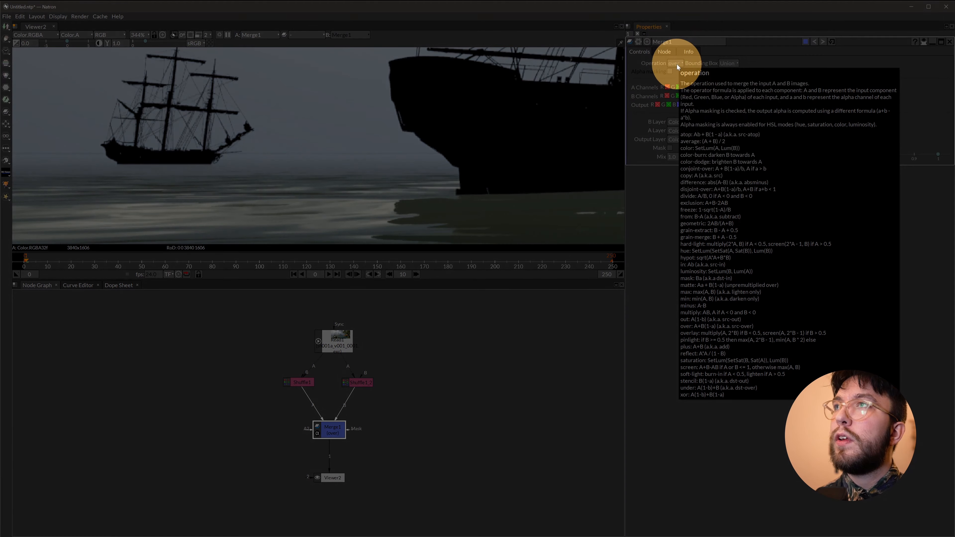
Step: Set Merge1's Operation to plus so sky and ocean add into one complete image
click(674, 63)
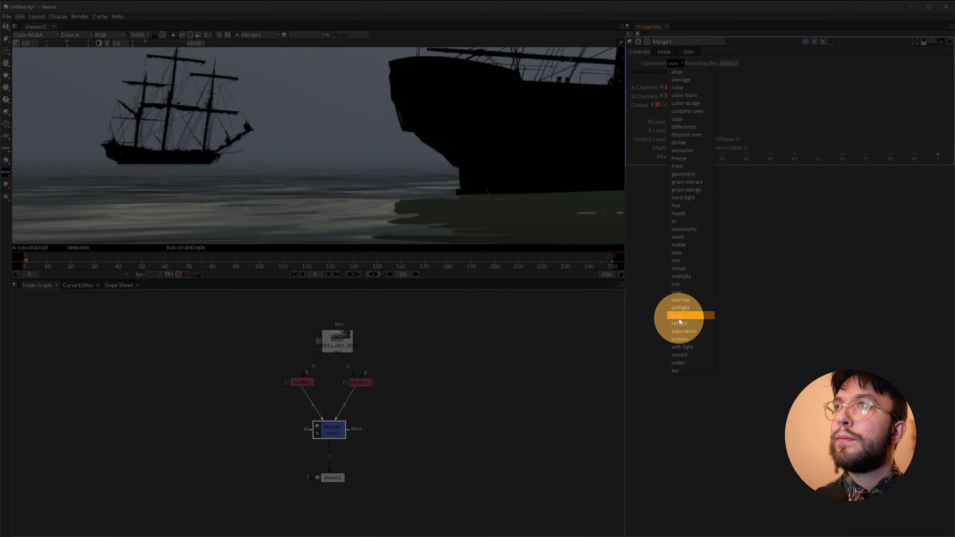
mouse_move(690, 315)
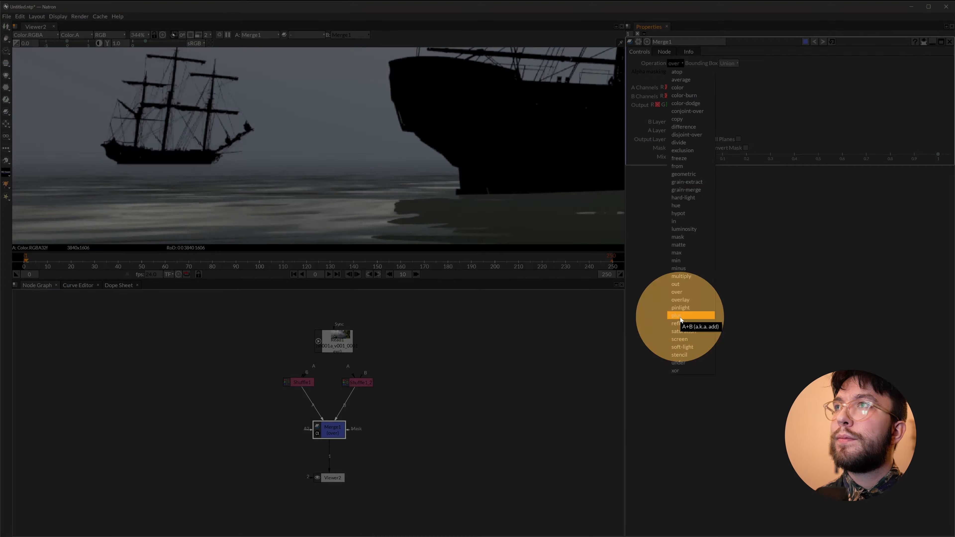
click(690, 315)
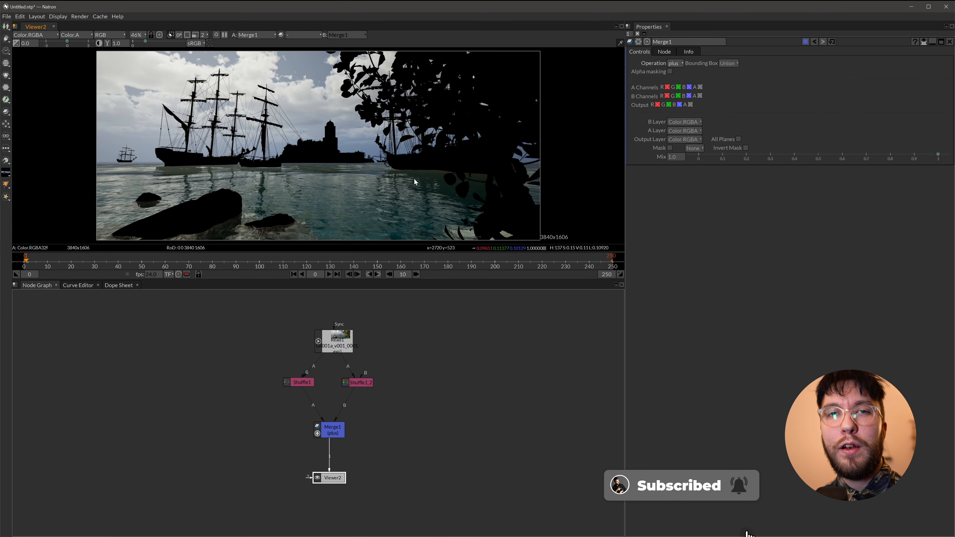
mouse_move(339, 180)
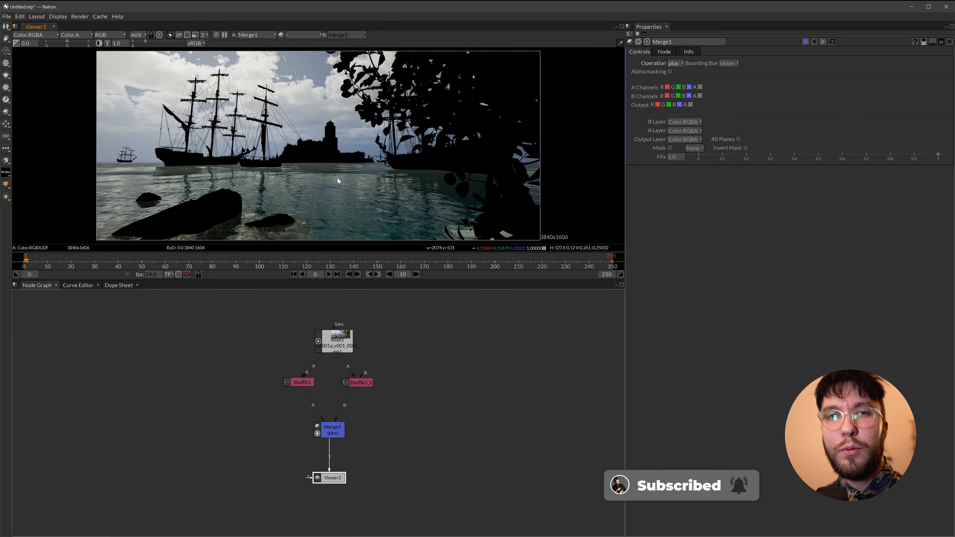